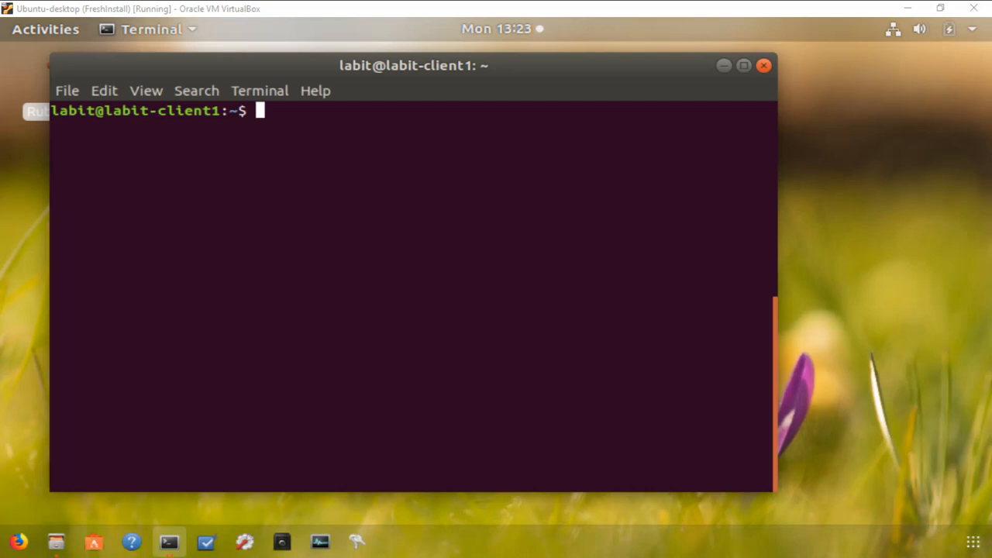
mouse_move(318, 327)
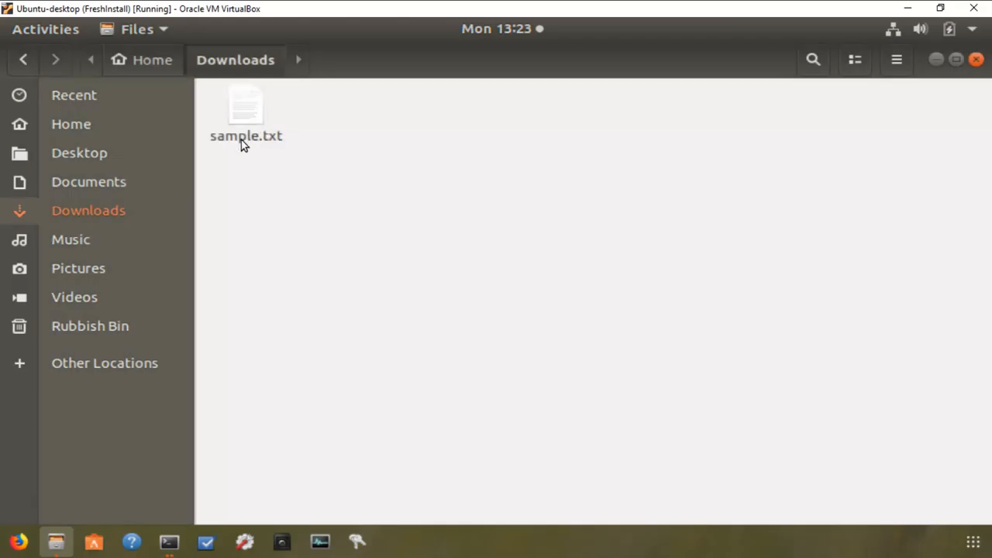
mouse_move(90, 326)
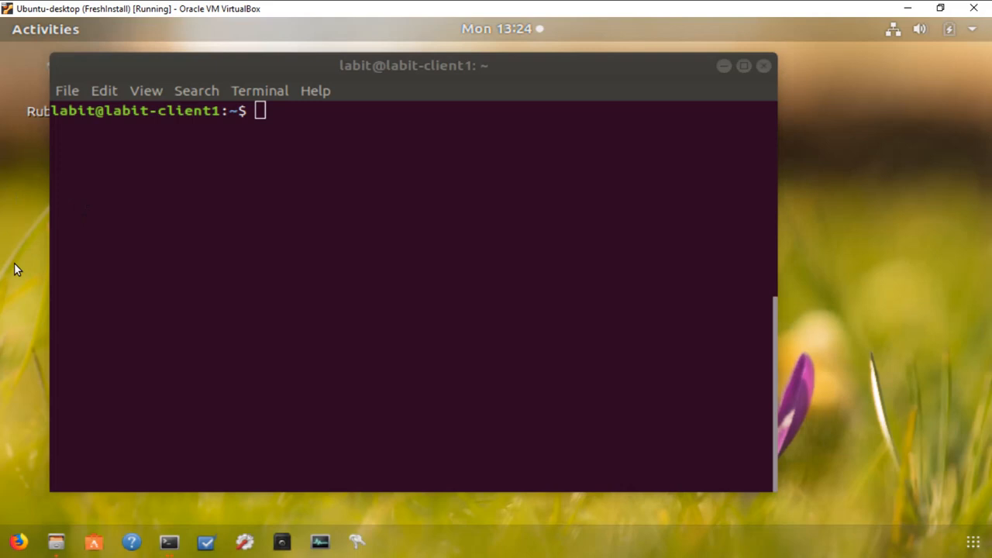
Enter Downloads by its relative name with cd Downloads/, then return home
left_click(283, 225)
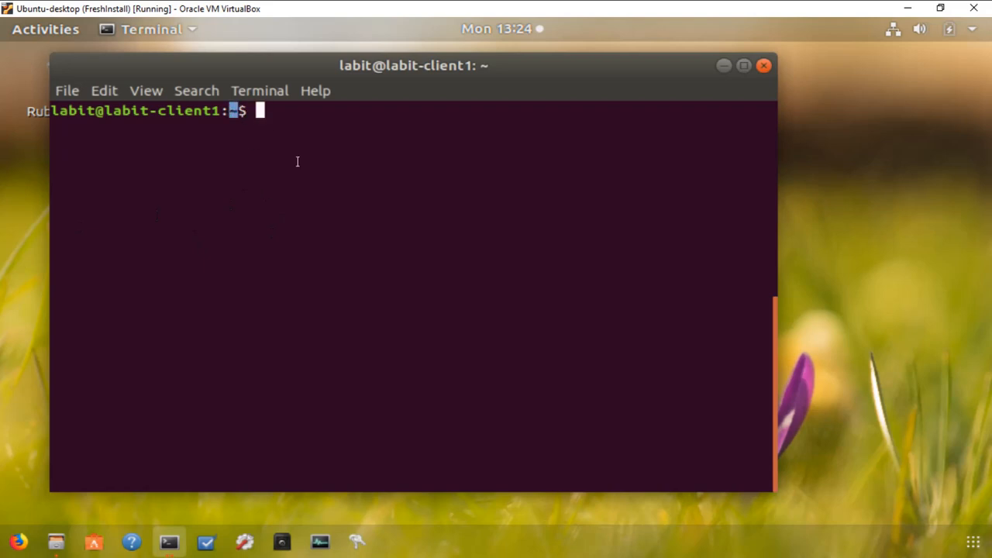
type("cd Do")
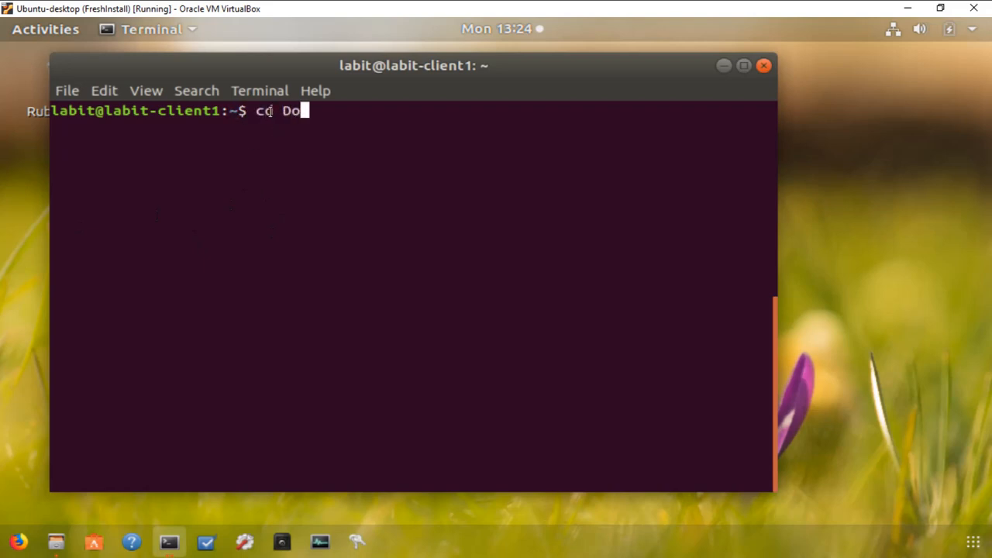
key("Tab")
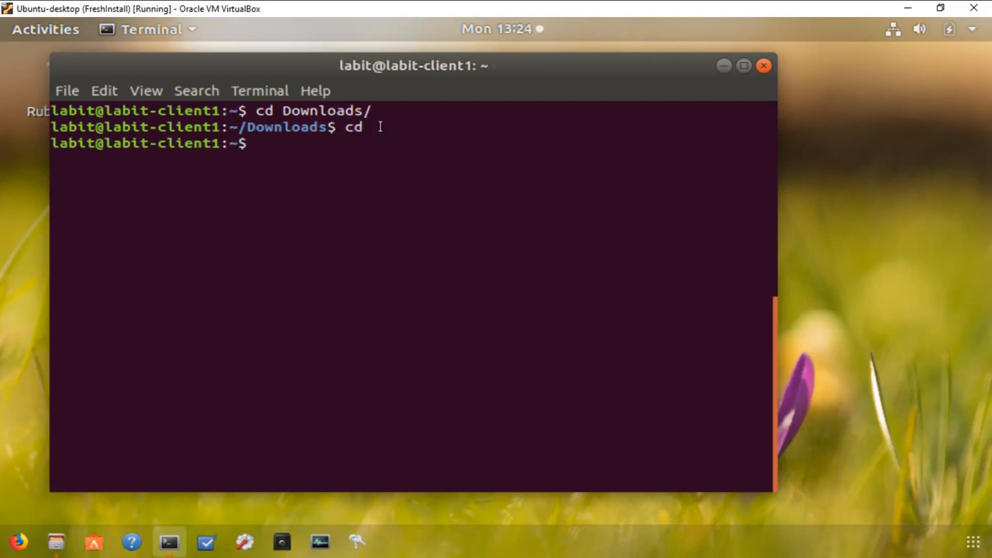
Enter Downloads via the full path /home/labit/Downloads/, then return home
type("cd /")
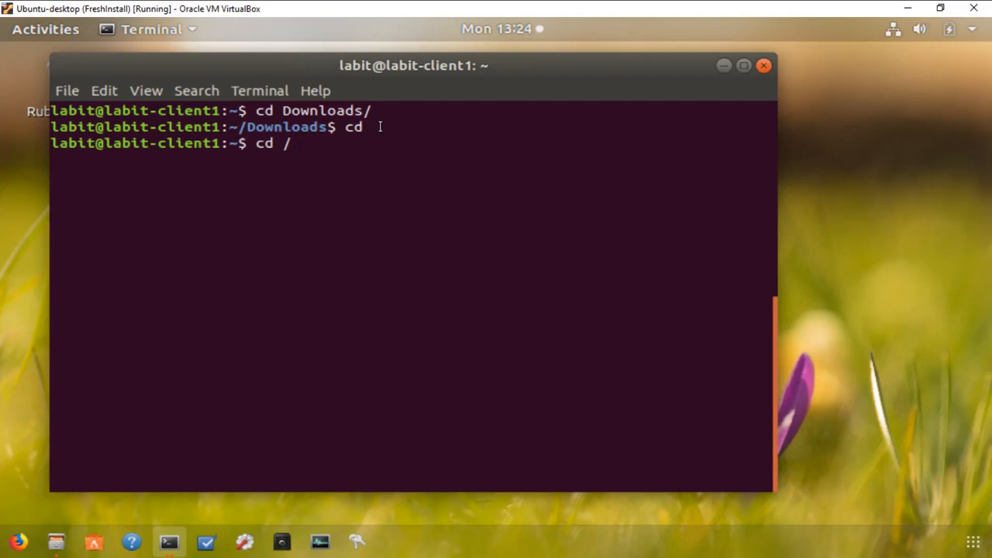
type("home")
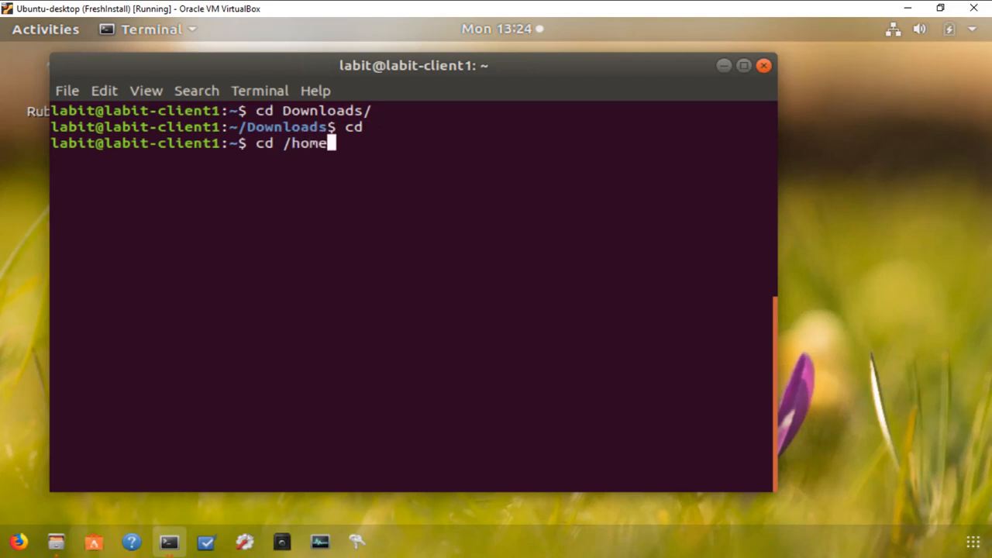
key("BackSpace")
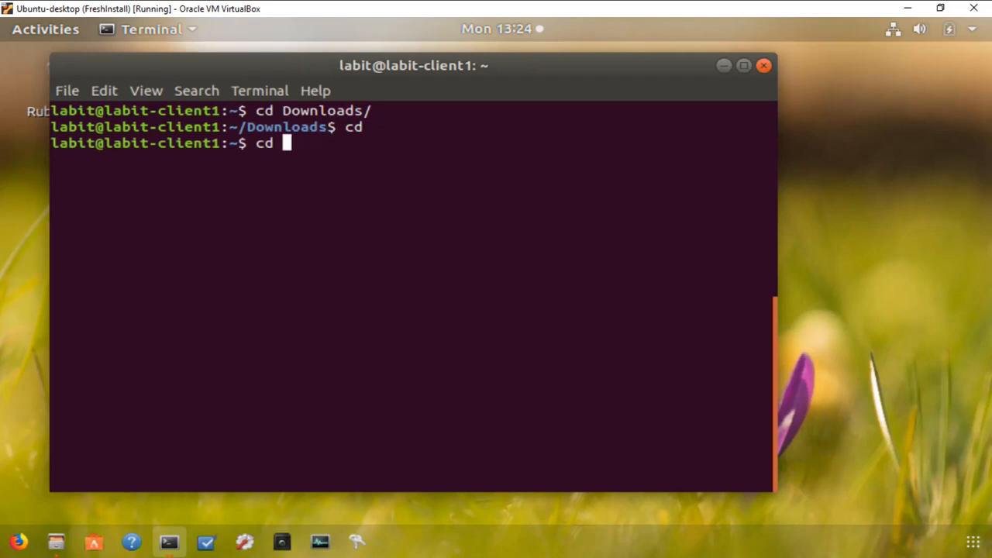
type("/home")
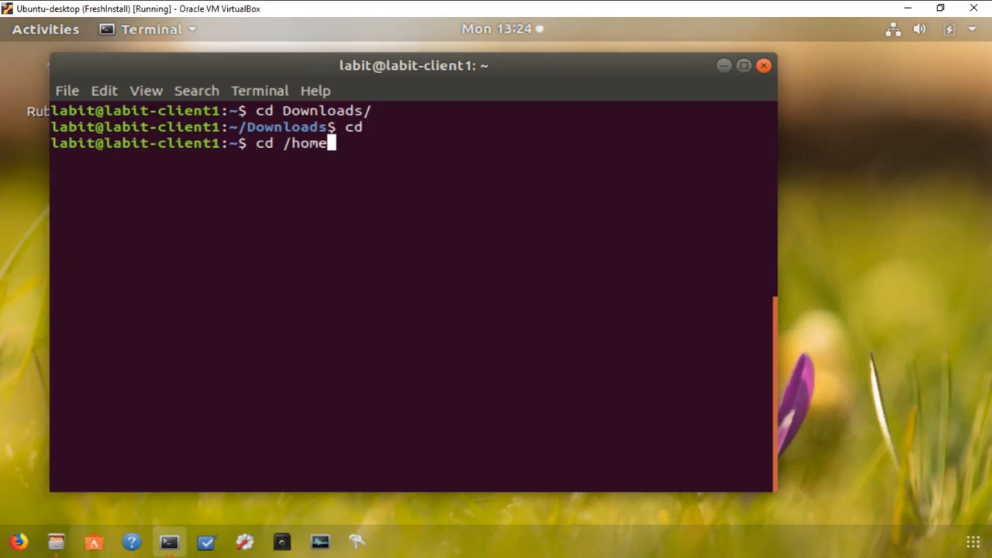
type("labit/")
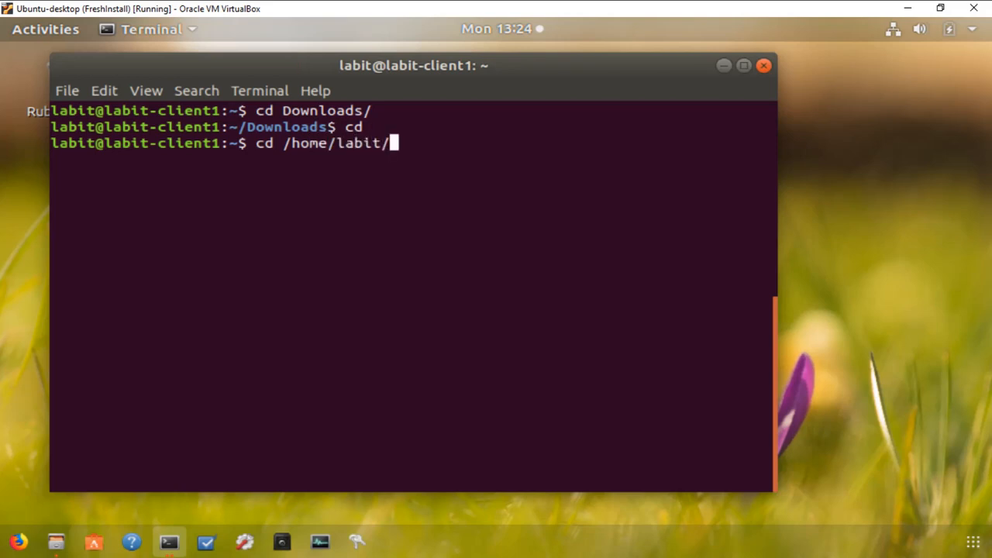
type("Downloads/")
type("cd")
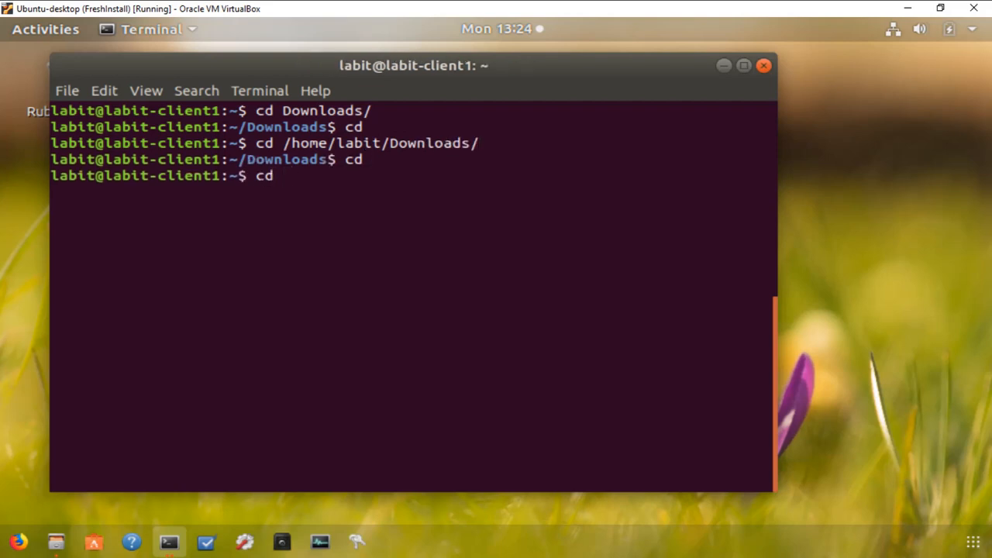
Enter Downloads using the tilde path ~/Downloads/
type("~")
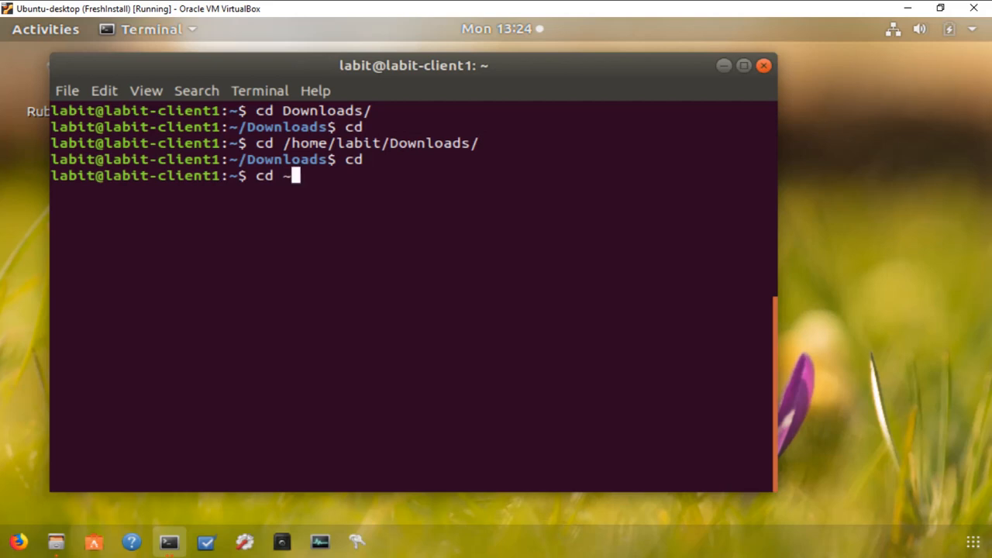
type("/Downloads/")
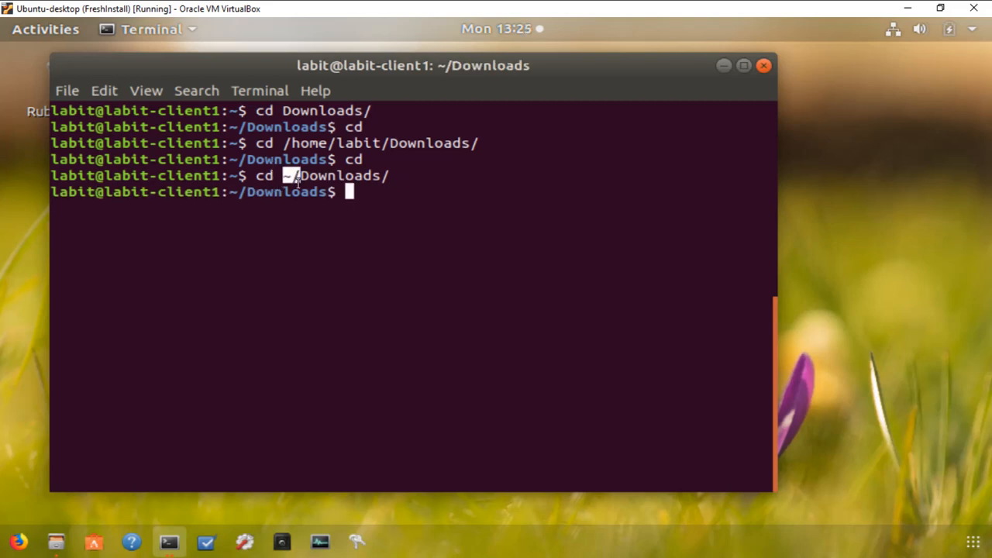
double_click(333, 142)
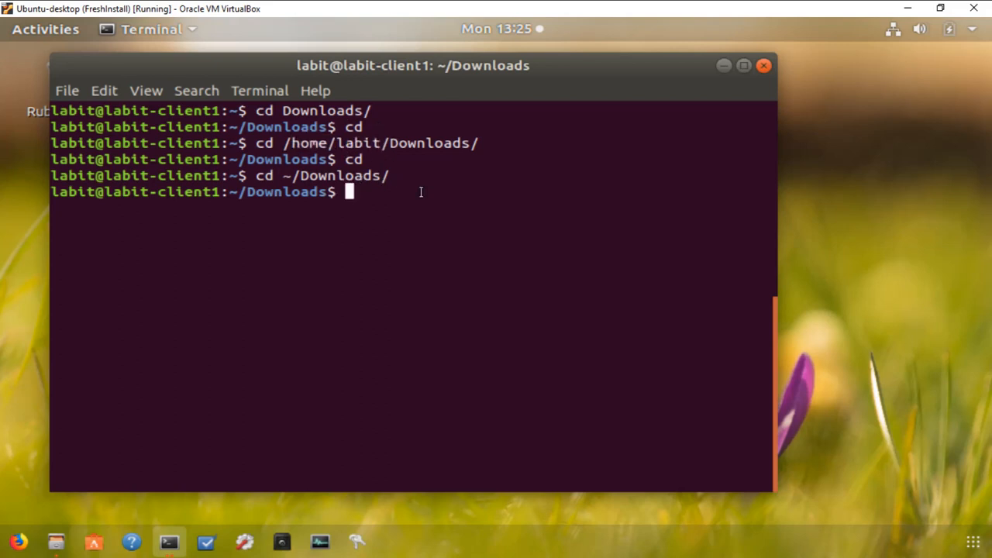
List Downloads with ls and print sample.txt's opening lines with head
type("ls")
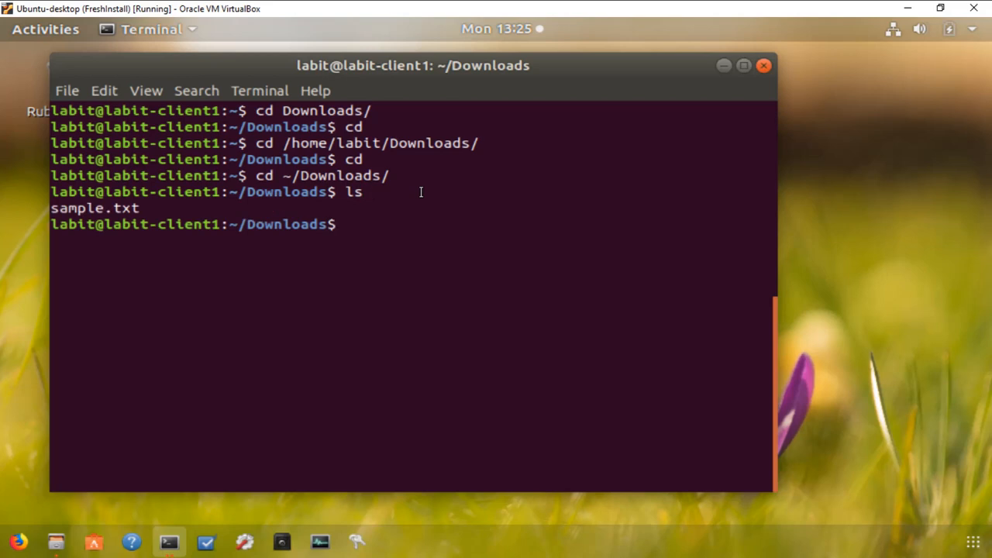
type("head")
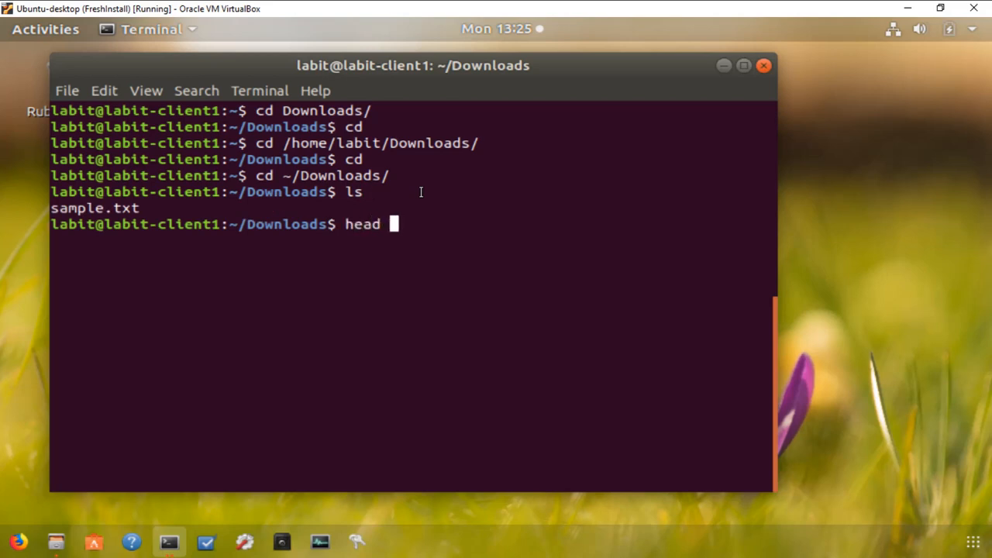
type("sample.txt")
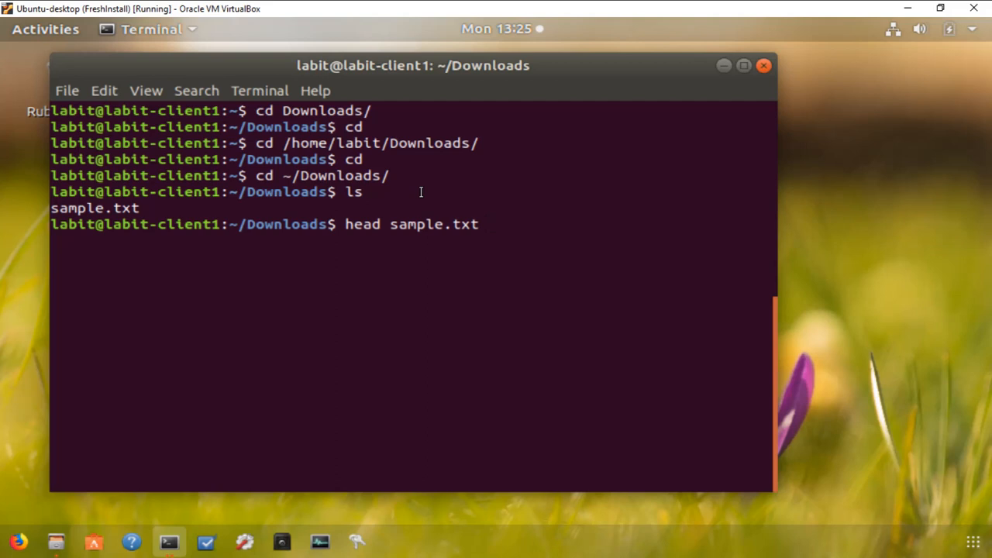
key("Return")
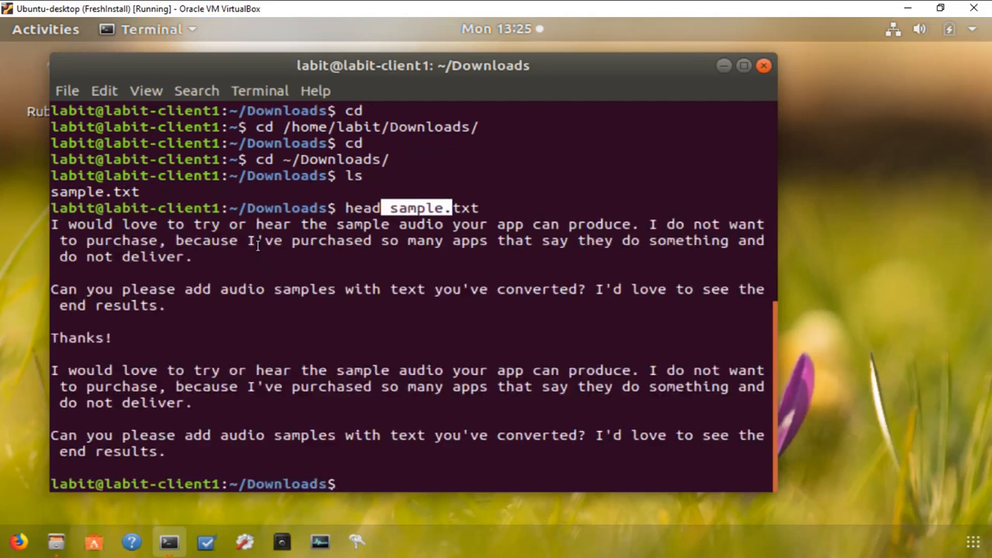
mouse_move(255, 395)
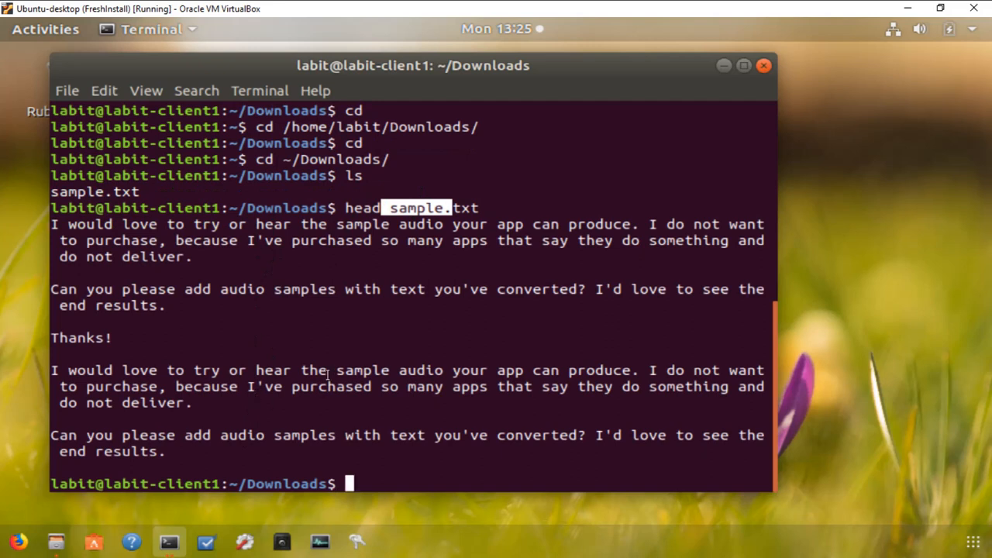
Run head --help and highlight the first-10-lines and quiet option descriptions
type("head --he")
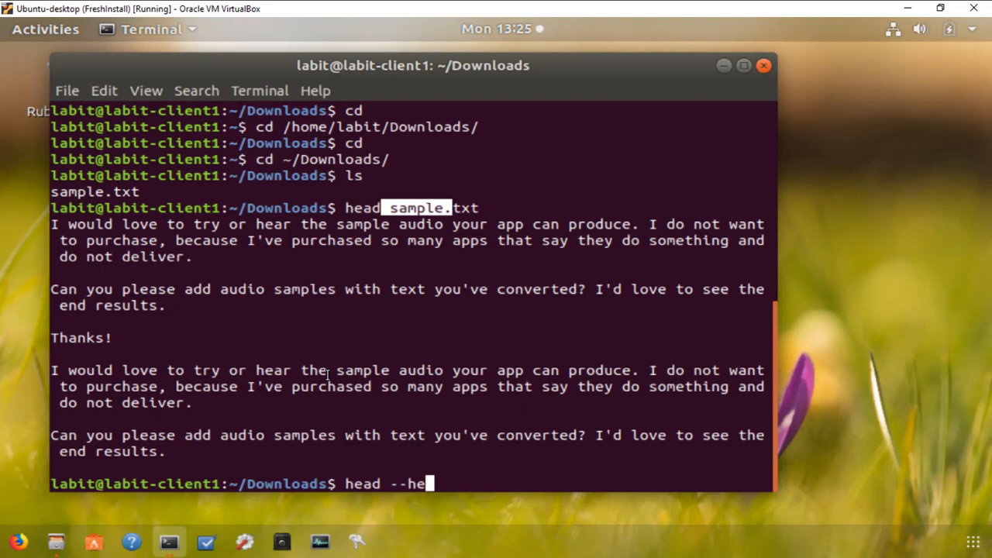
key("Return")
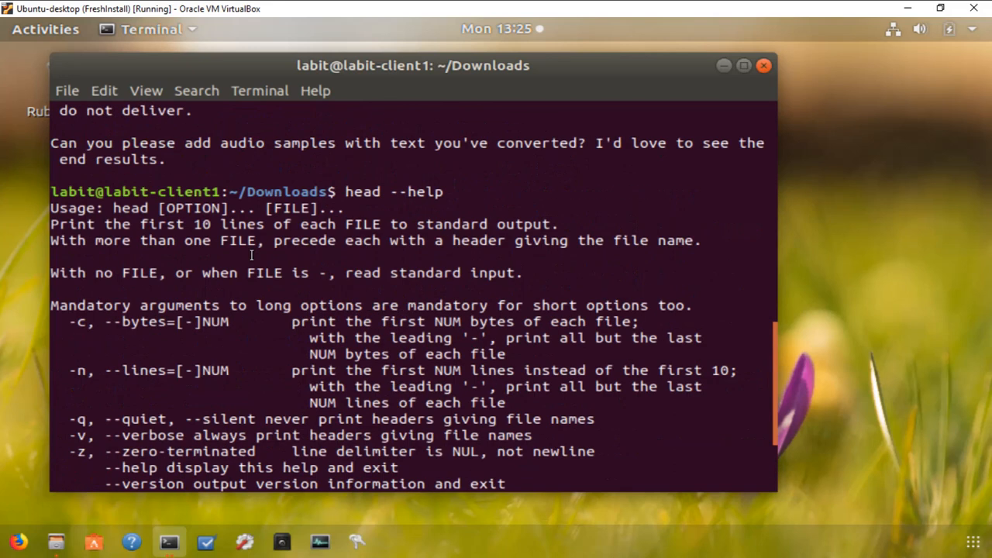
mouse_move(142, 224)
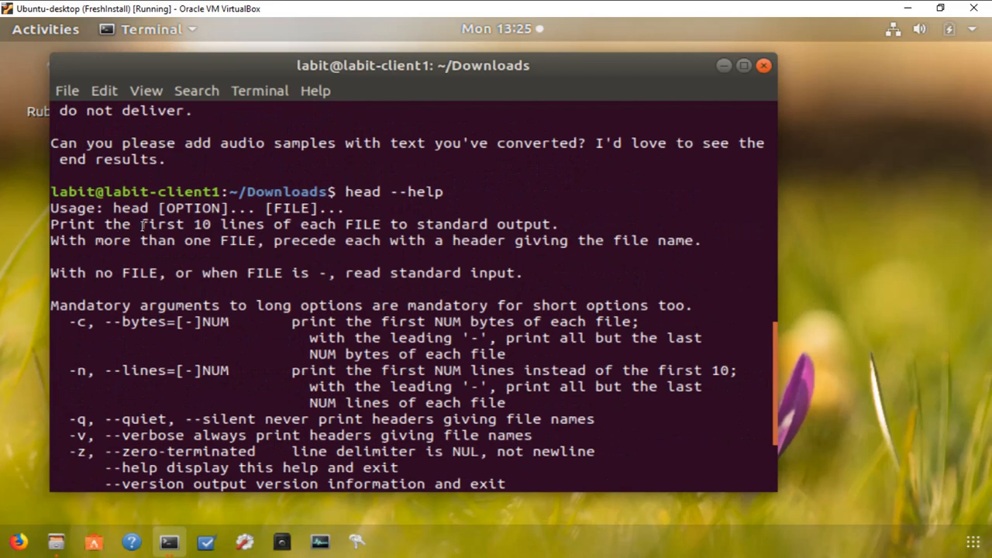
left_click_drag(112, 224, 264, 224)
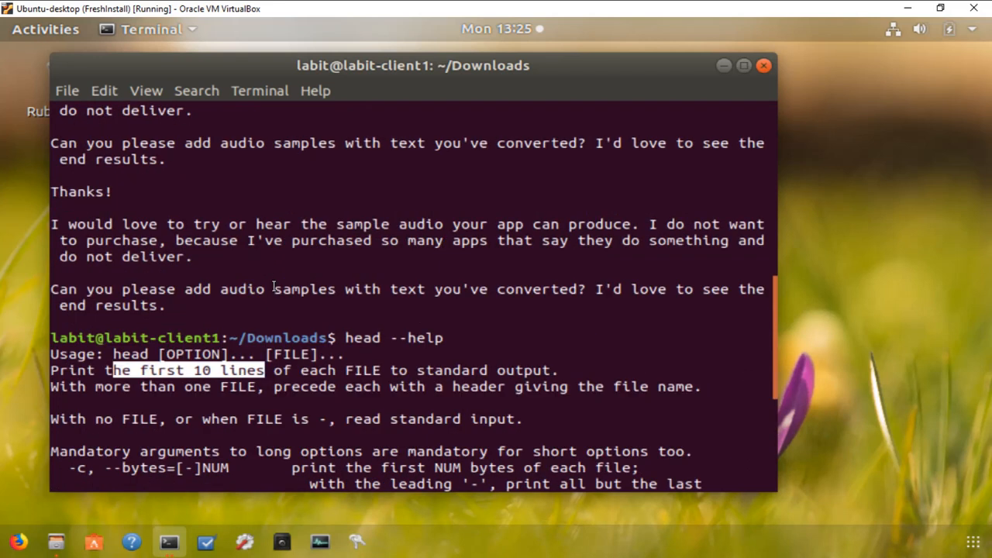
scroll("down", 3)
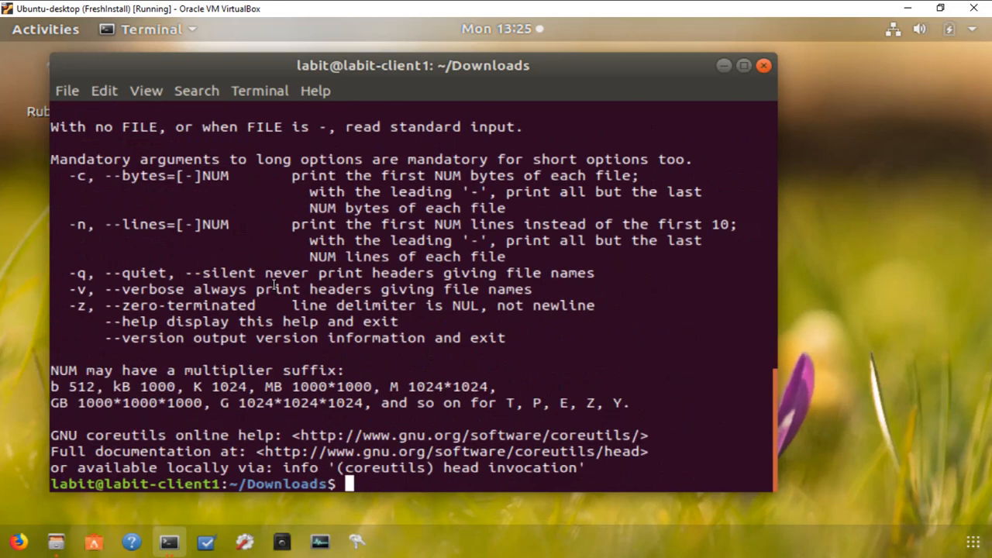
mouse_move(99, 226)
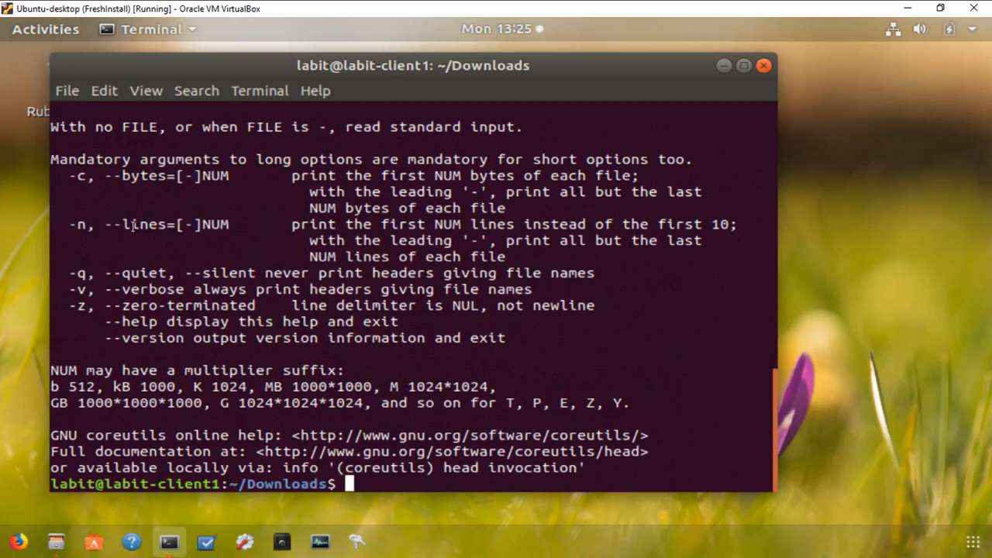
mouse_move(231, 275)
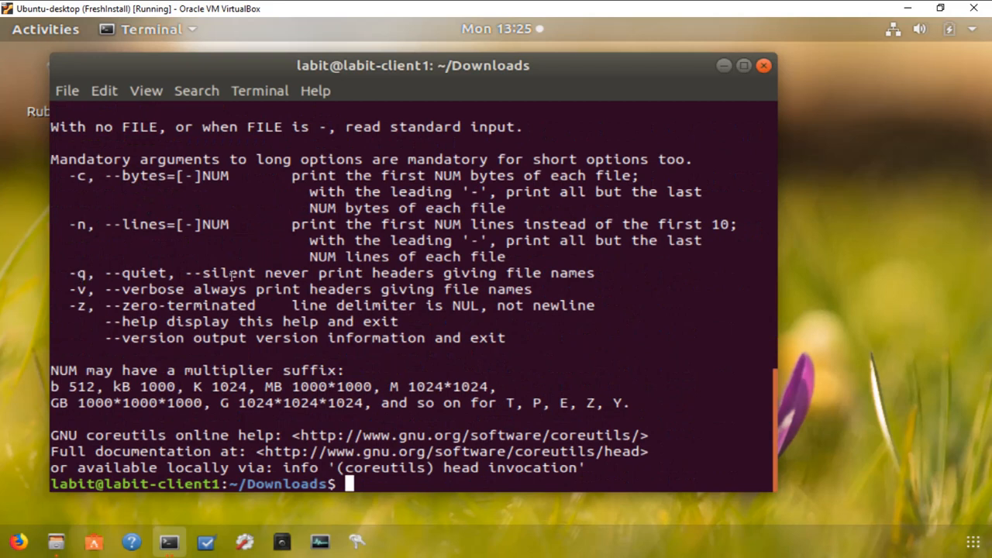
left_click_drag(209, 273, 570, 272)
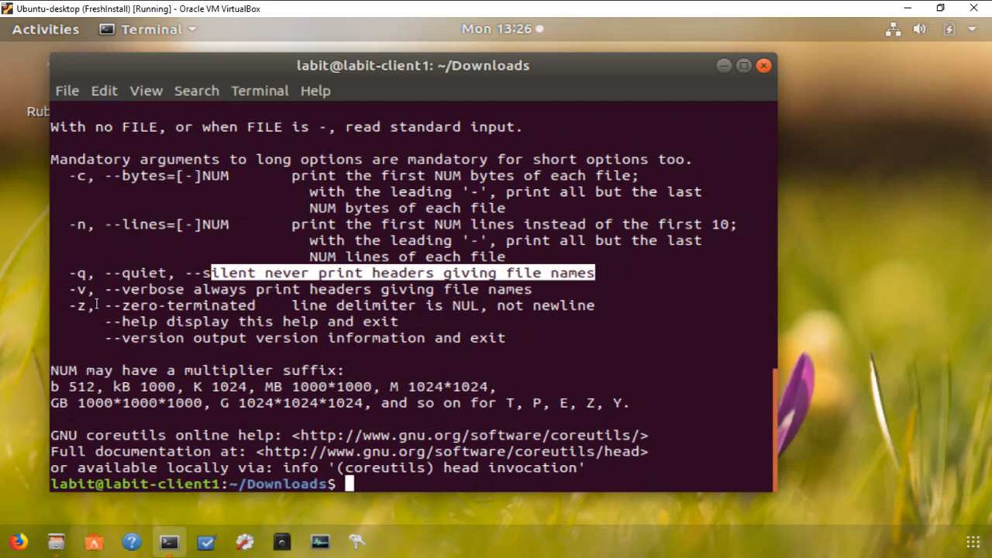
mouse_move(179, 310)
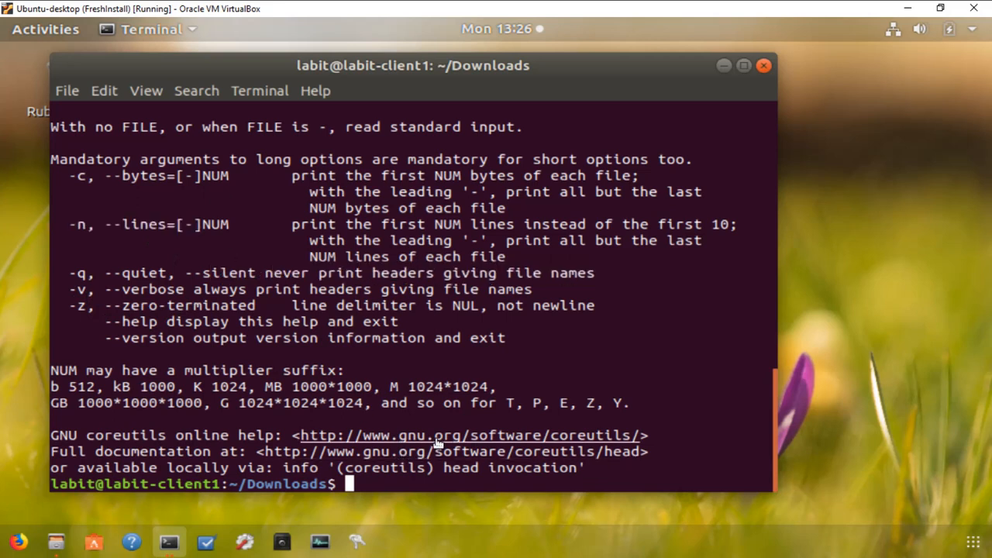
Print sample.txt's first 20 lines with head -20, then its last lines with tail
type("head")
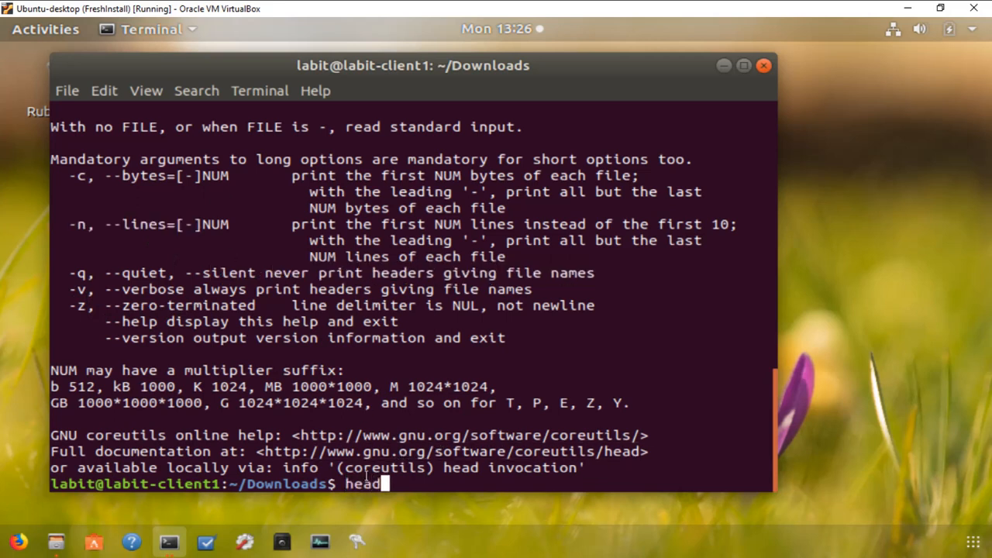
type("-20")
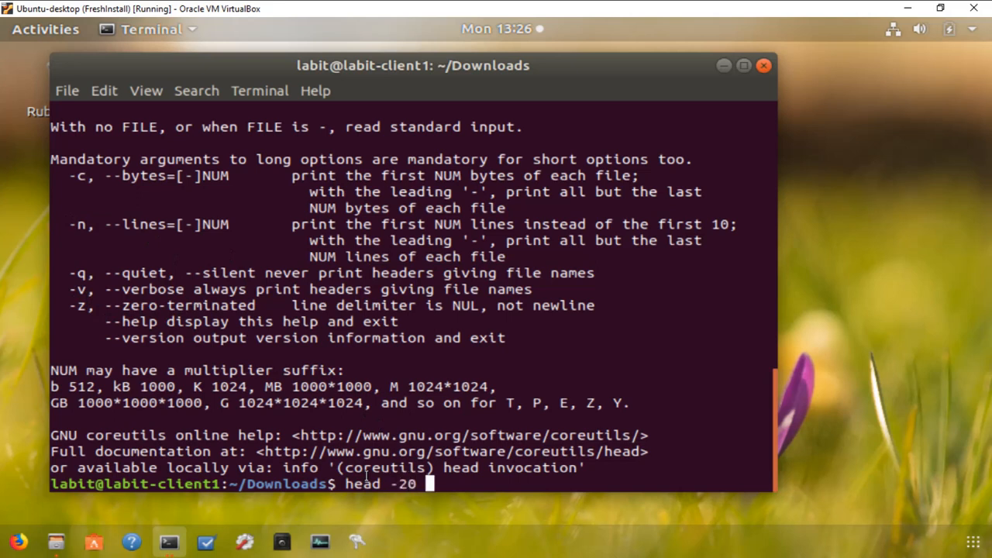
type("sample.txt")
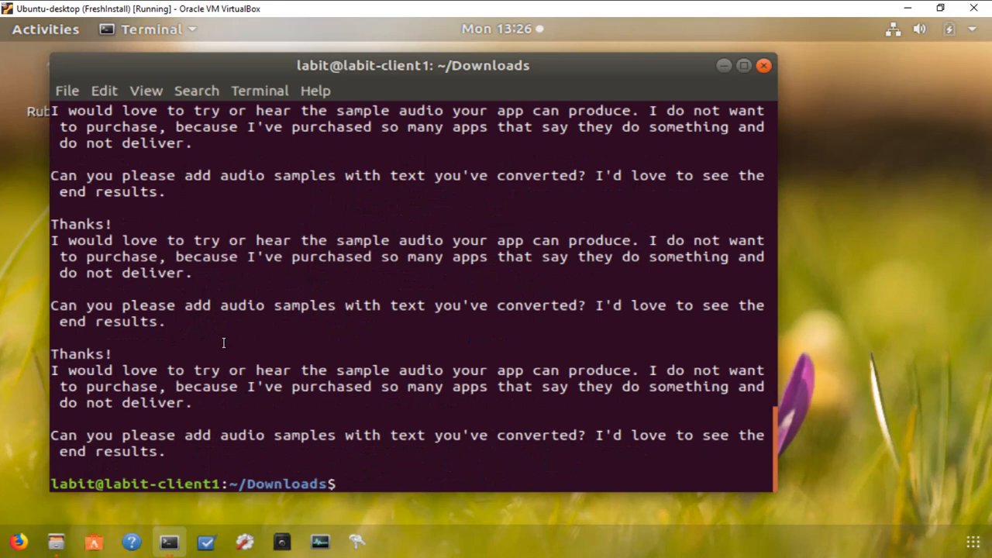
type("tail")
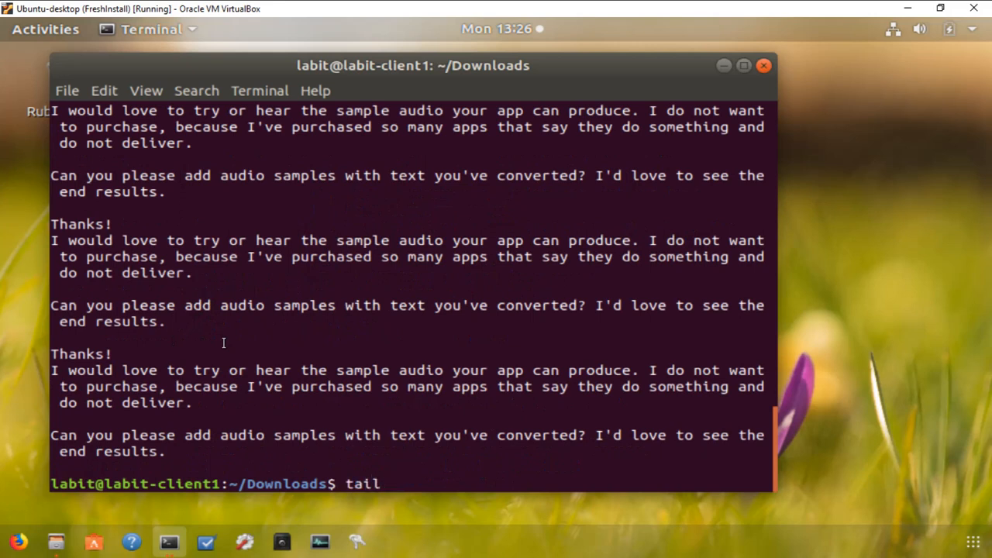
type("sample.txt")
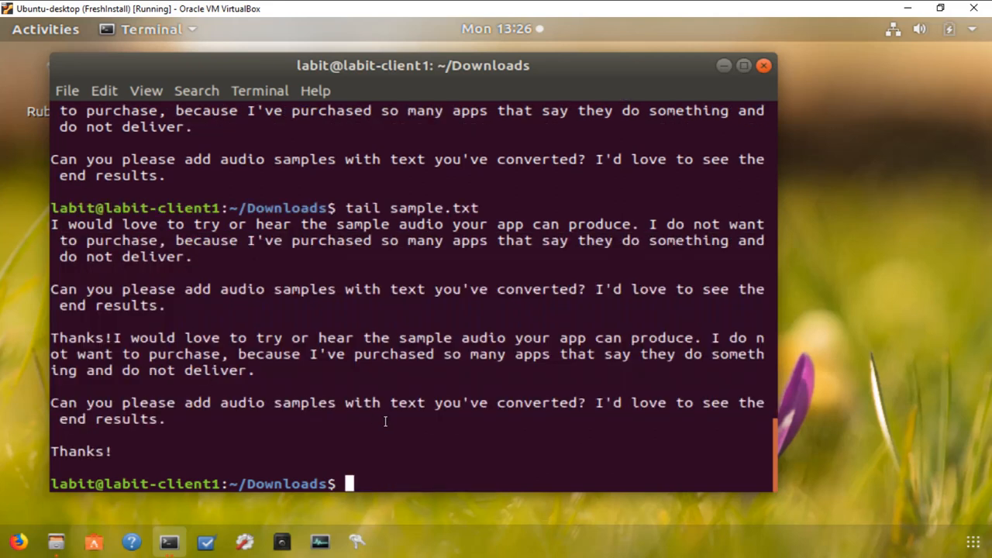
type("tail")
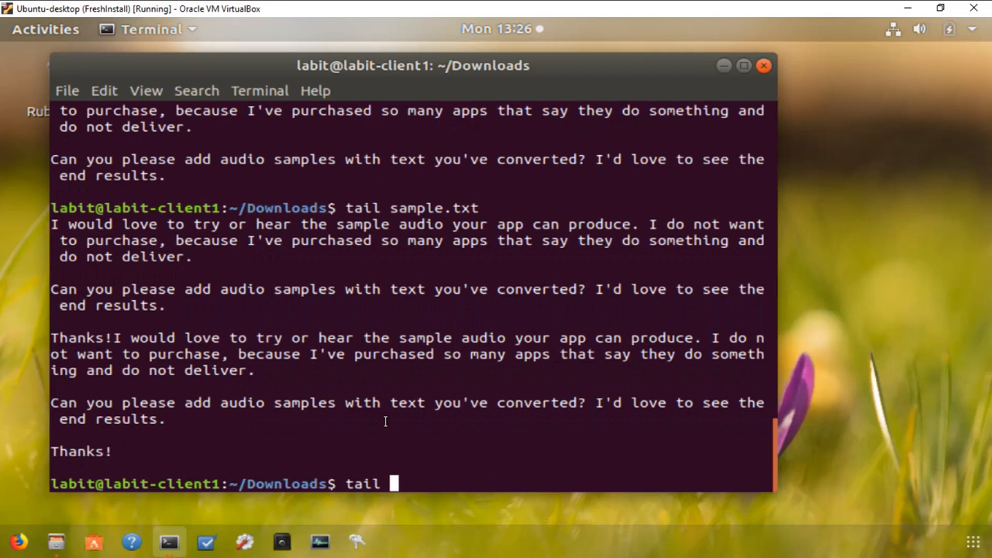
Run tail --help and scroll down to the coreutils documentation links
type("--help")
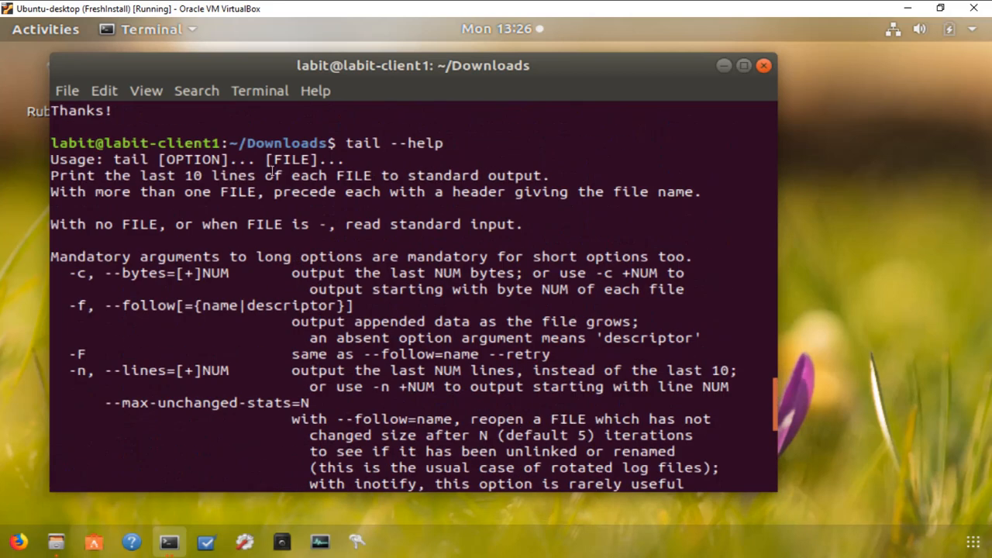
mouse_move(261, 292)
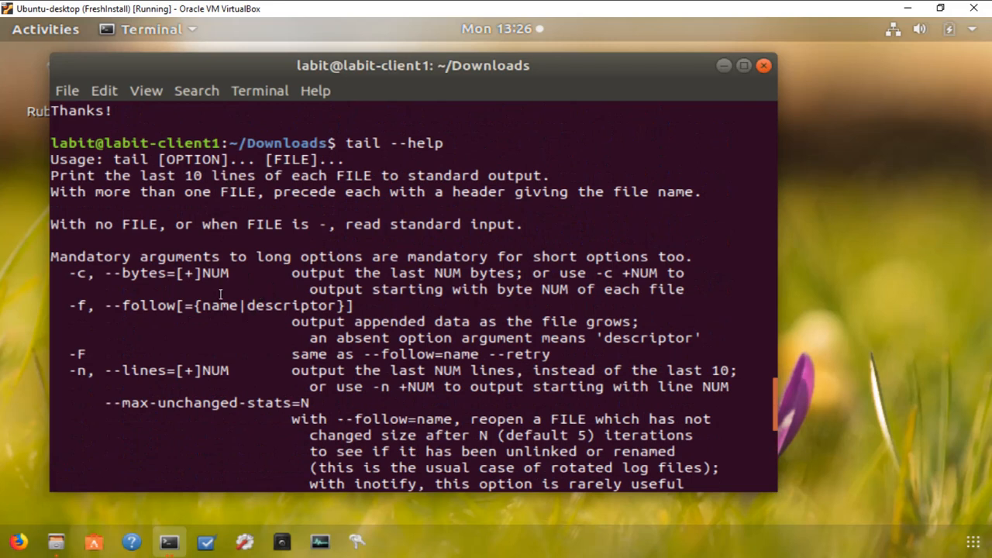
double_click(81, 304)
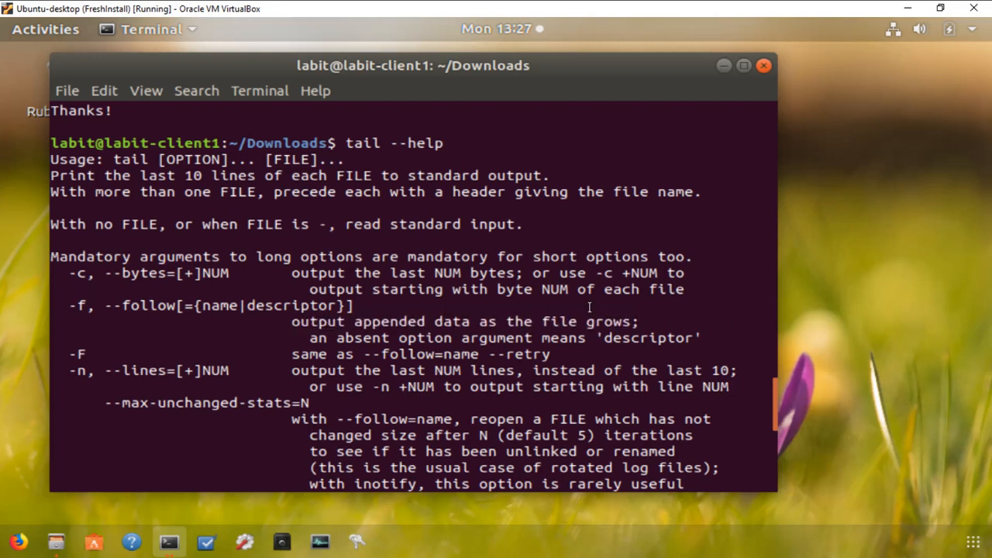
scroll("down", 3)
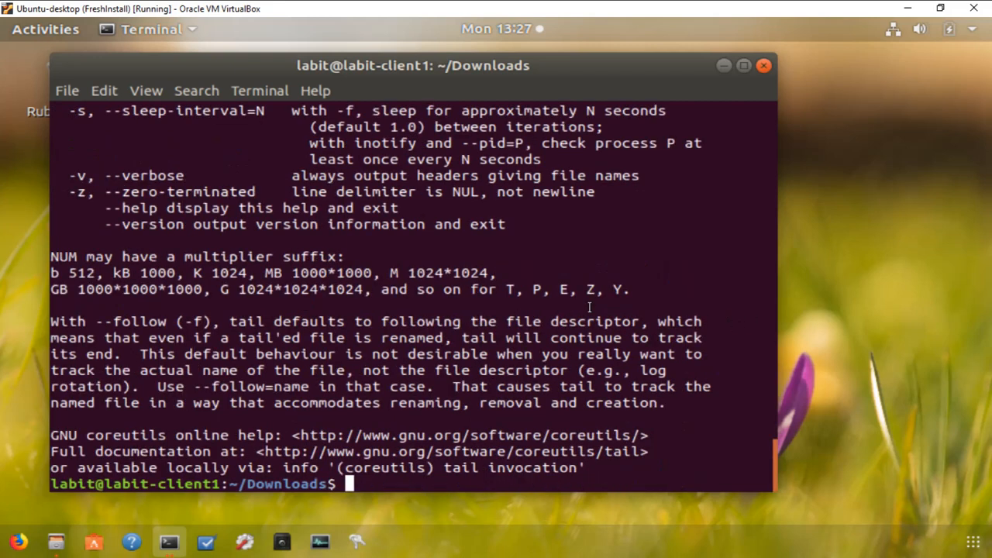
Run tail -f sample.txt to follow the file live
type("tail")
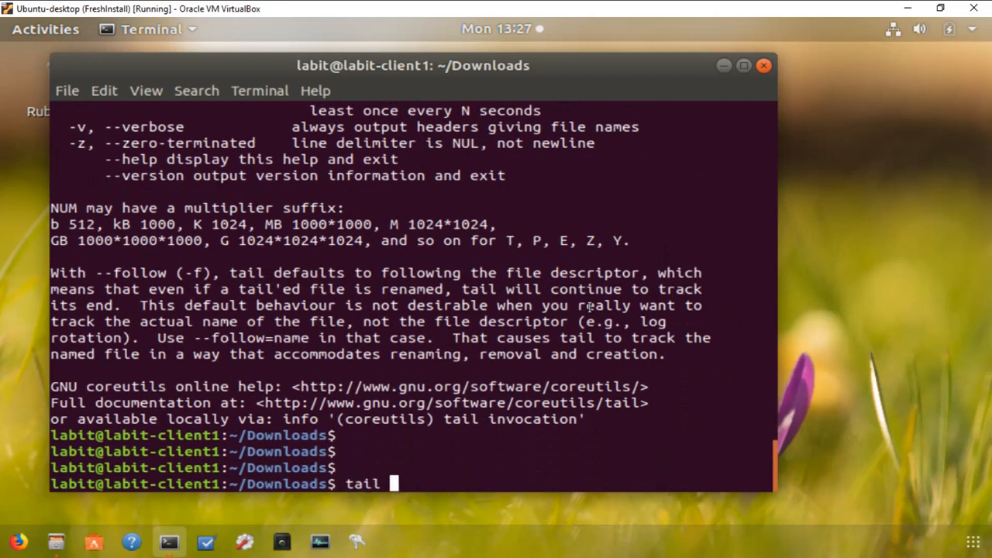
type("-f s")
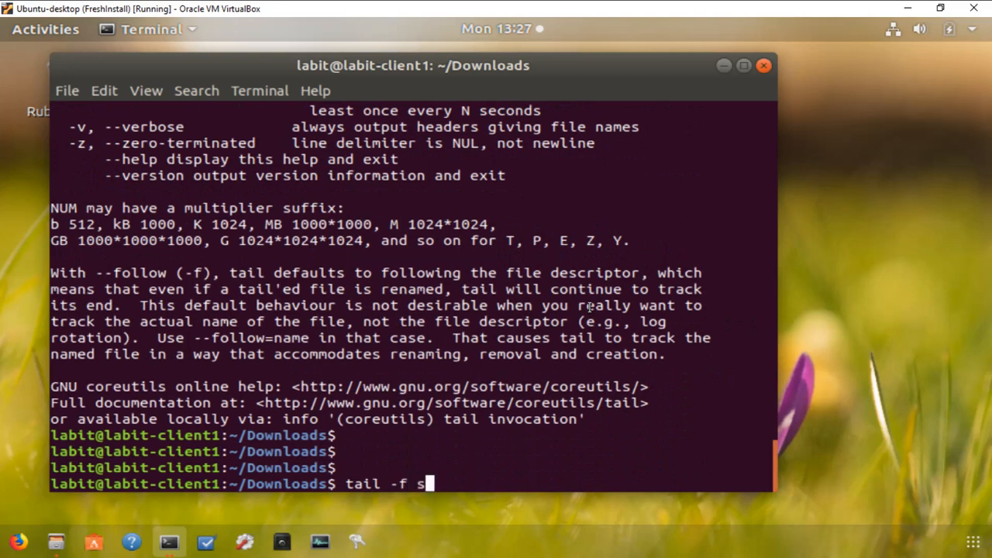
type("ample.txt")
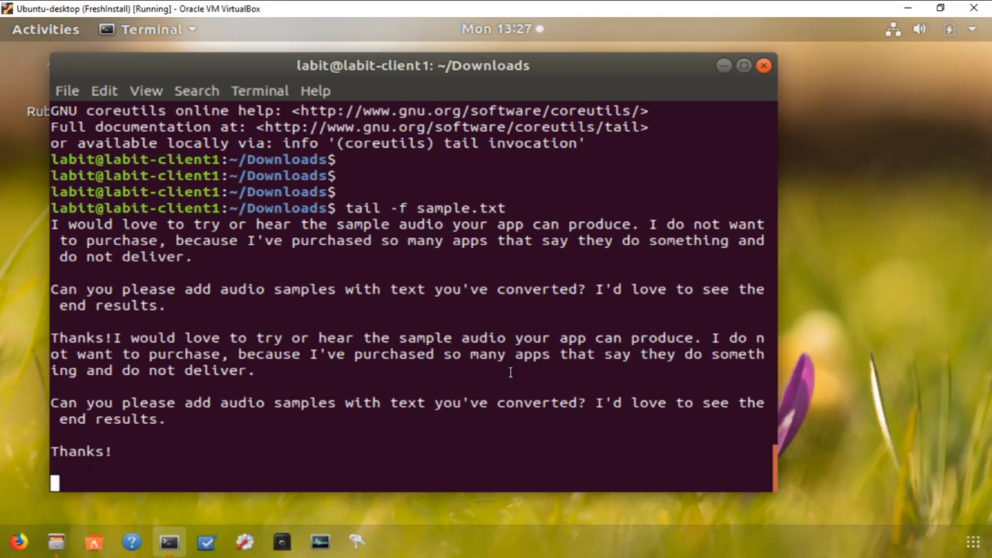
mouse_move(198, 509)
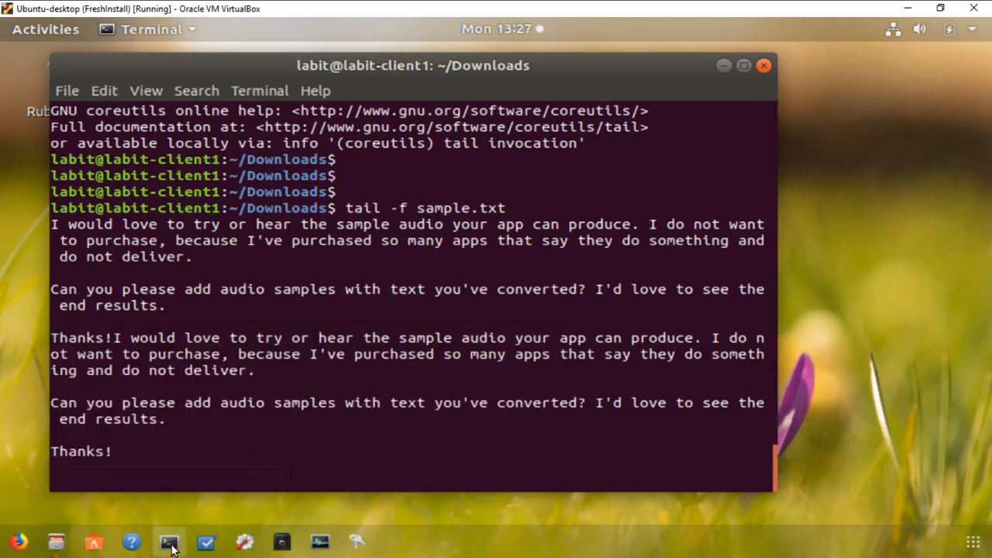
Open a new Terminal window from the dock, cd into Downloads, and open sample.txt in vi
right_click(169, 540)
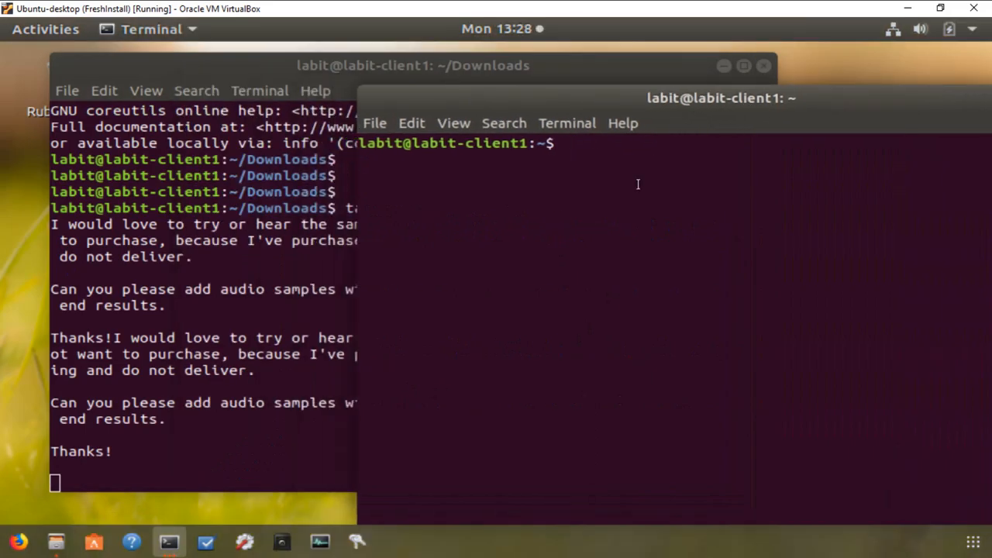
type("cd Downloads/")
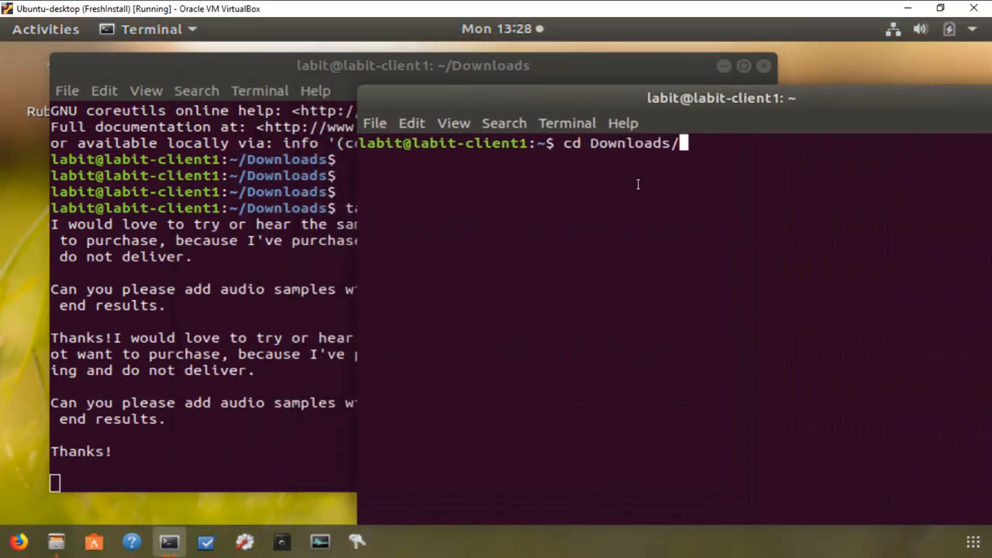
type("vi")
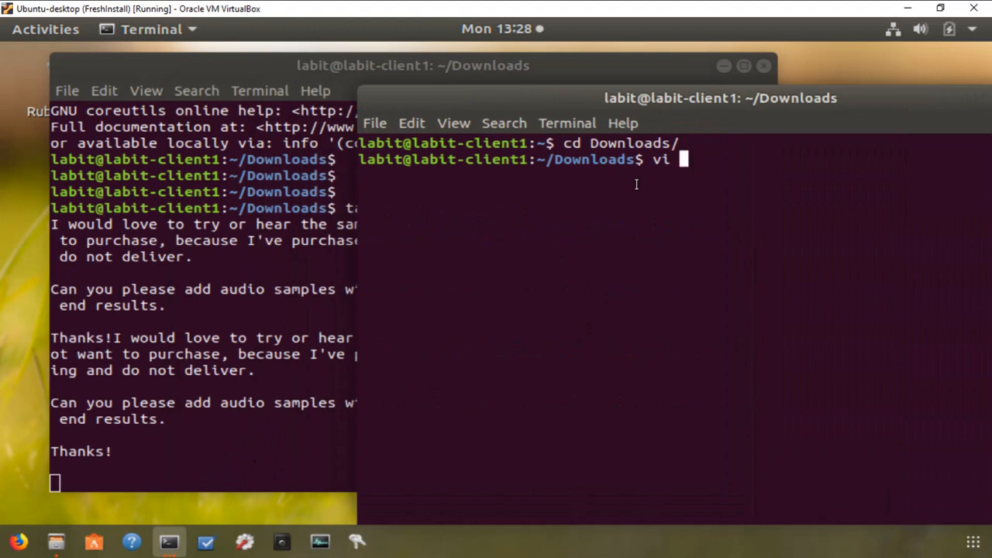
type("same")
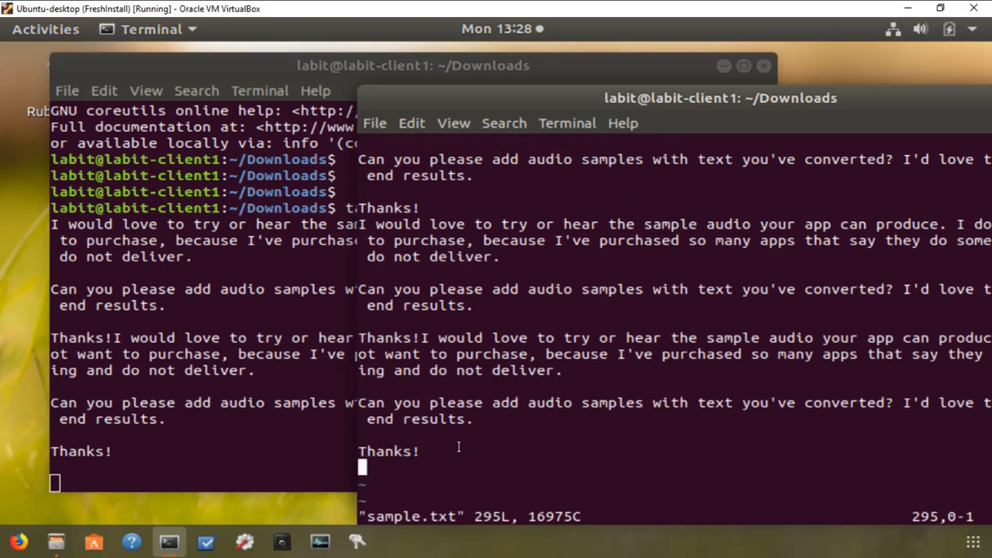
In vi, append 'This is a sample line to demonstrate tail -f feature.' and exit insert mode
key("i")
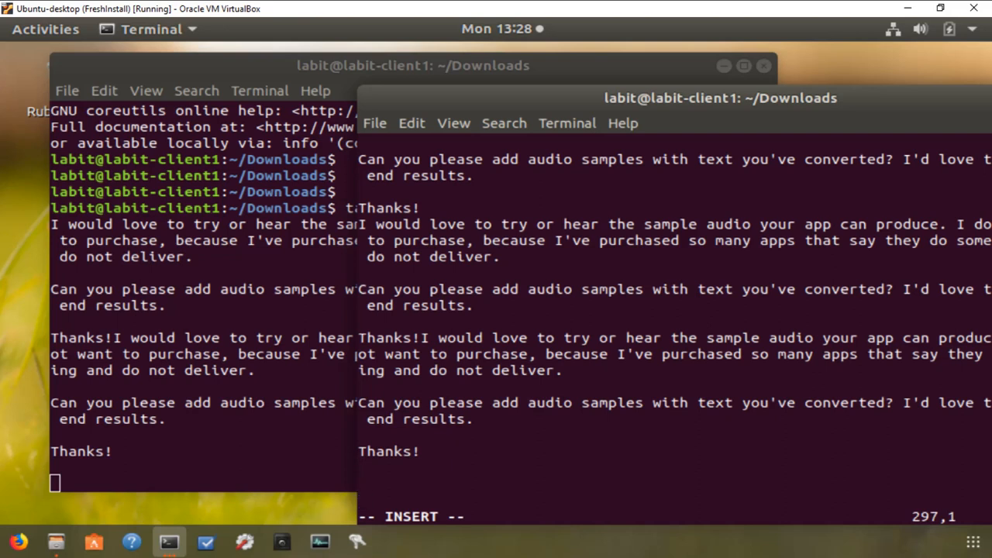
type("This i")
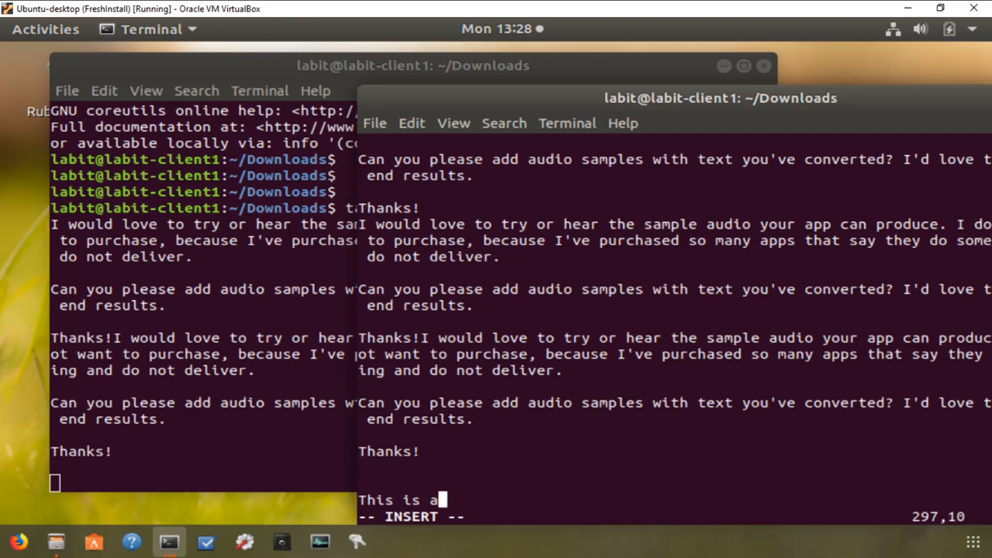
type("sampl")
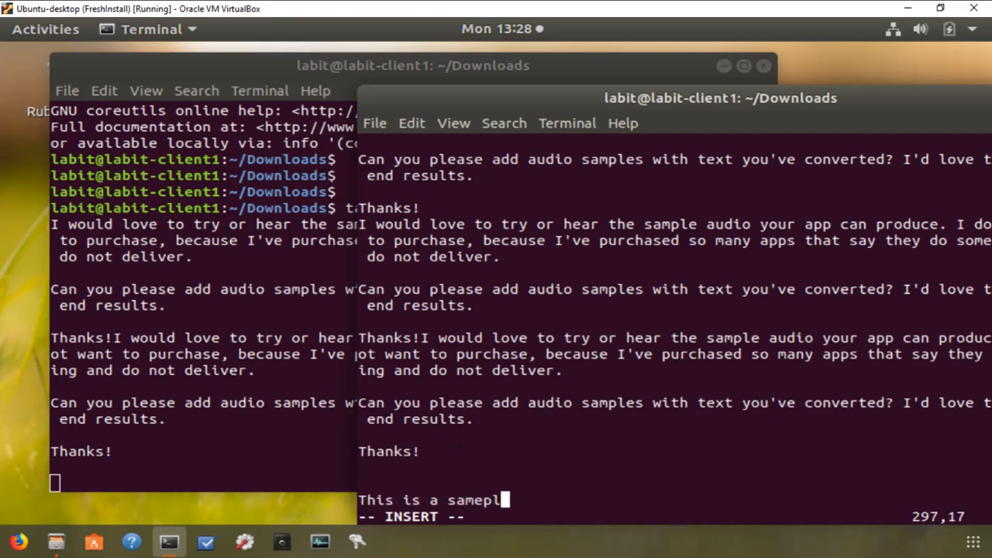
type("e line to dem")
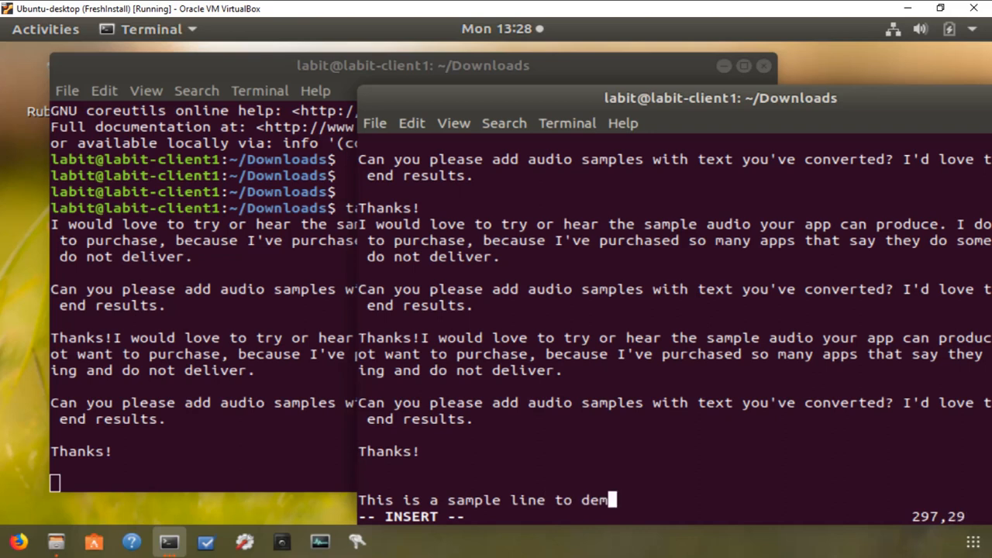
type("onstrate")
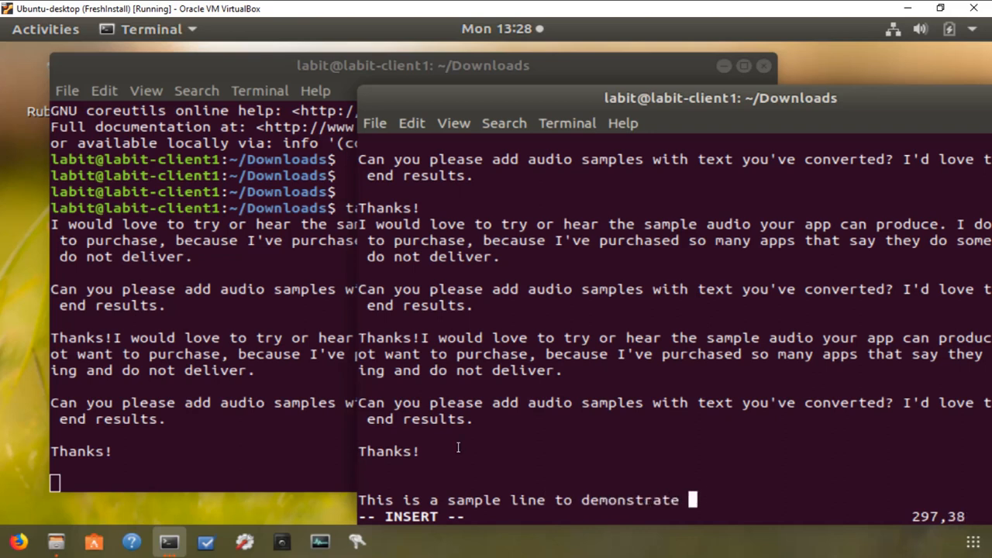
type("tail -f f")
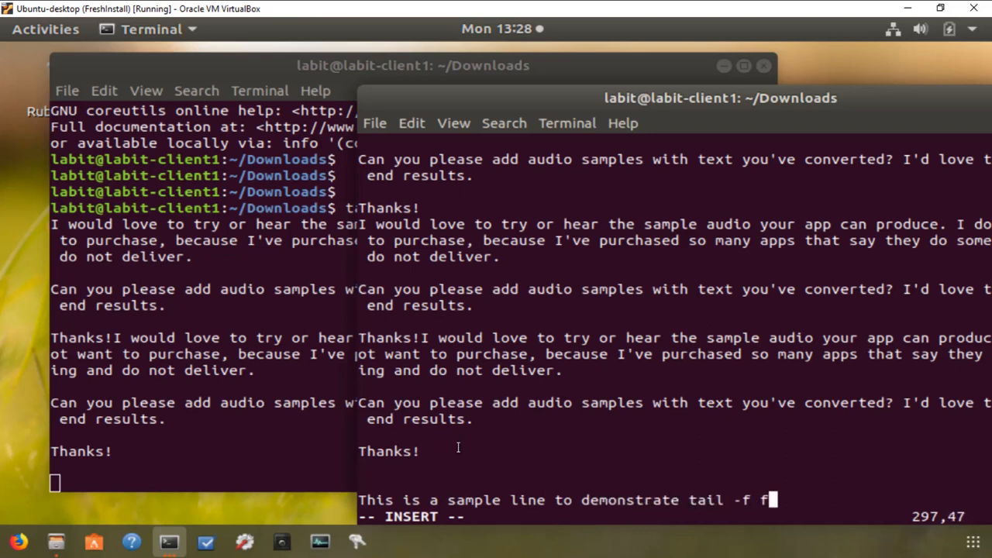
type("eature.")
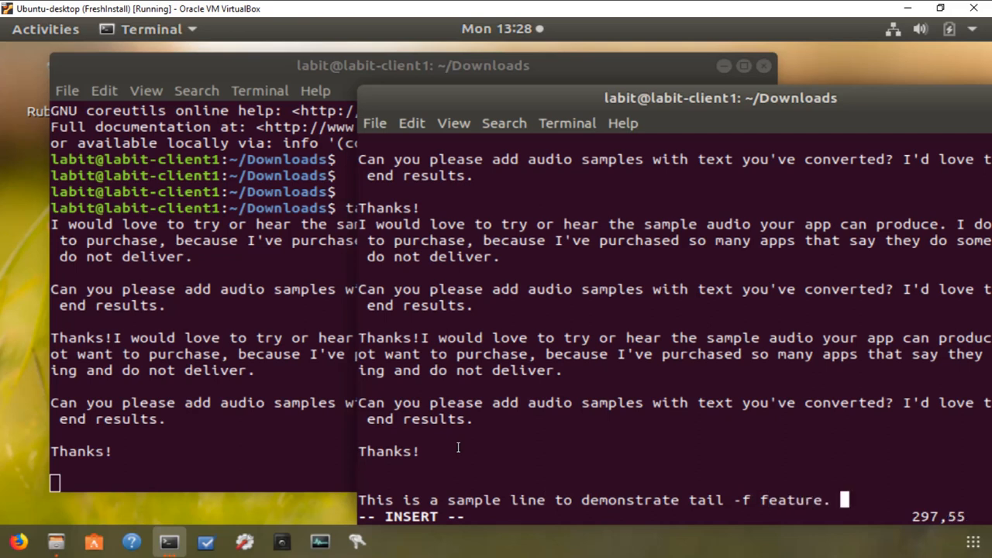
key("Escape")
type(":")
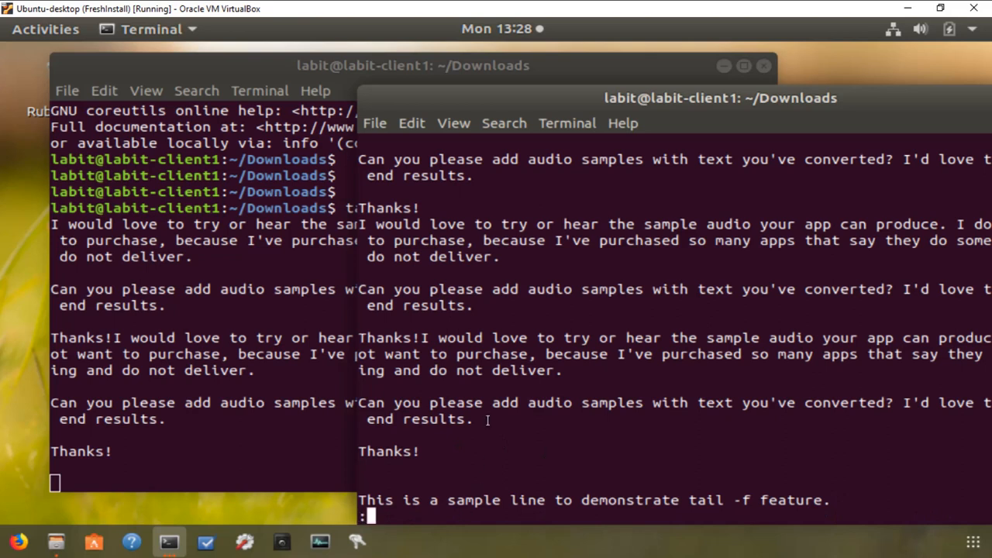
Save and quit vi with :wq! so the line appears in the tail -f window
type("w")
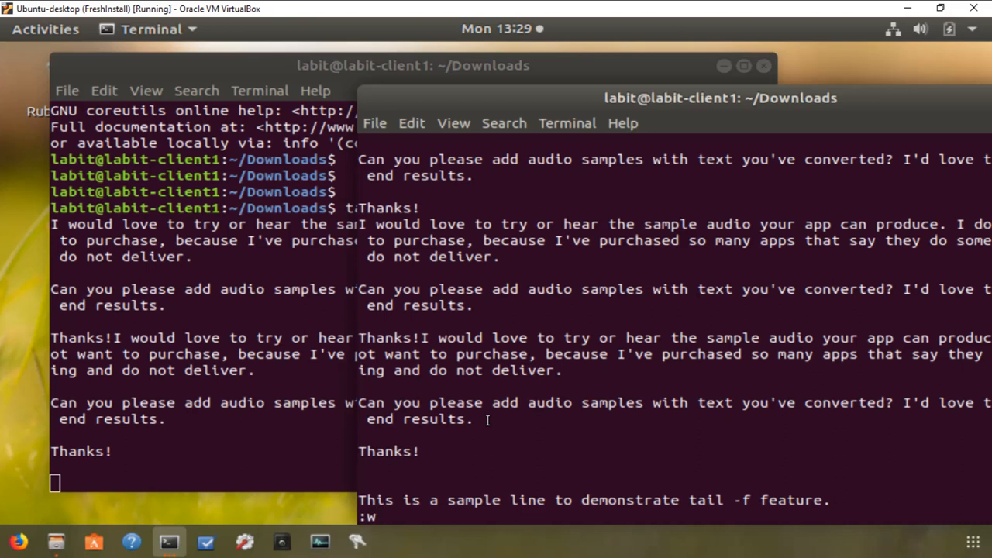
type("q")
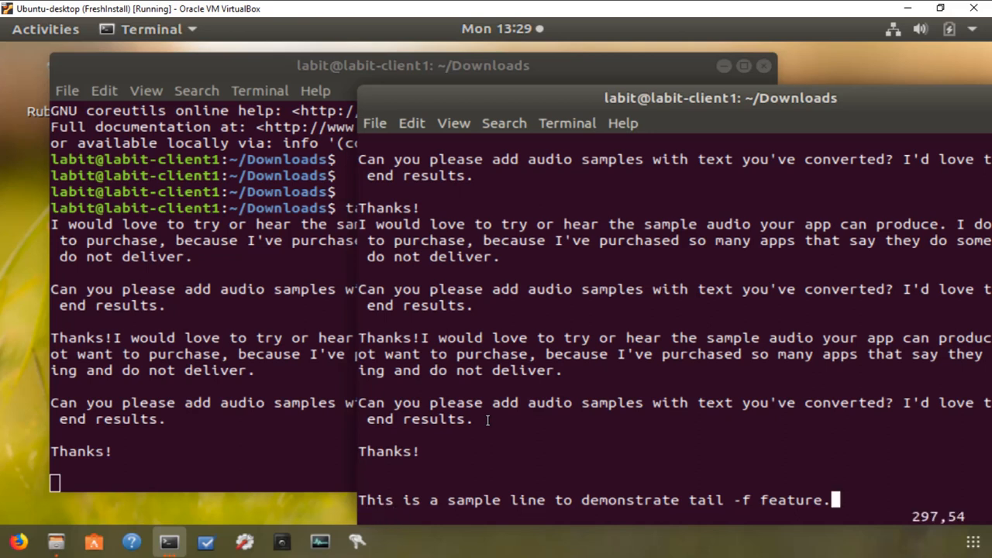
type(":")
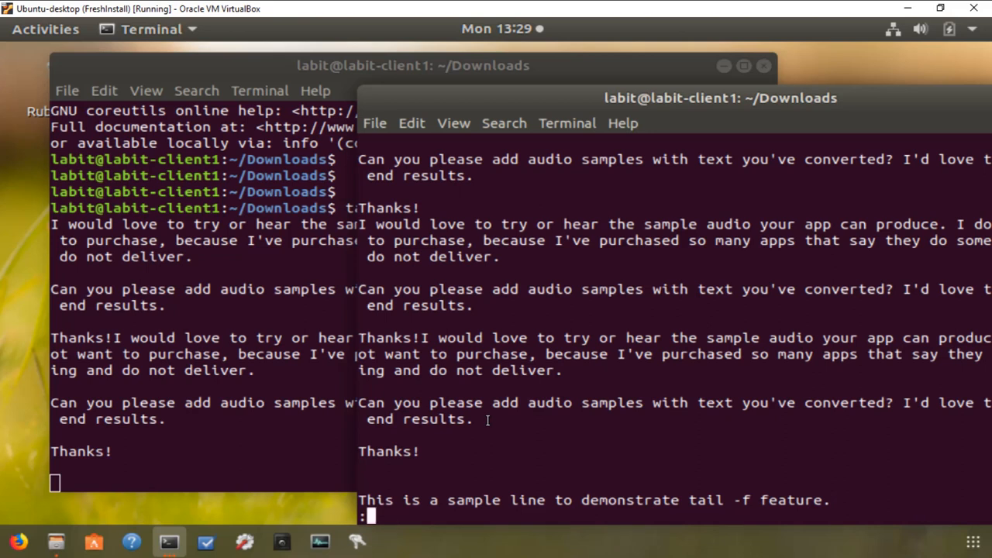
type("wq!")
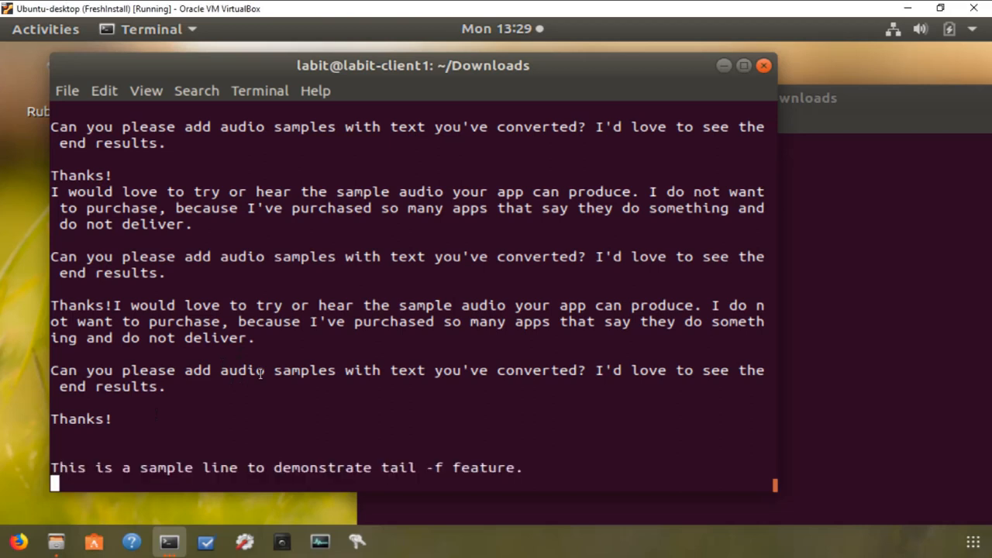
Stop tail -f with Ctrl+C, page through sample.txt with more, and quit
key("ctrl+c")
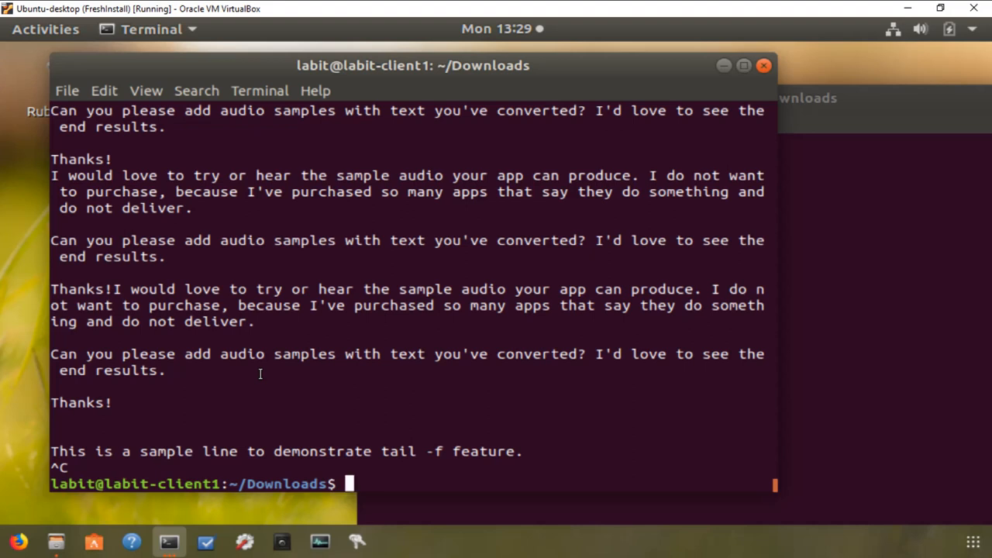
type("more sam")
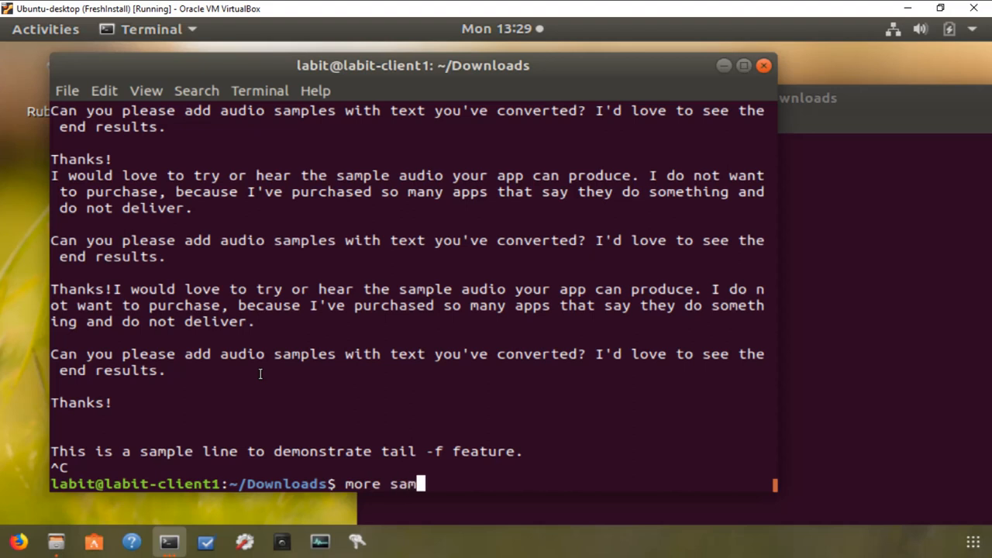
type("ple.tx")
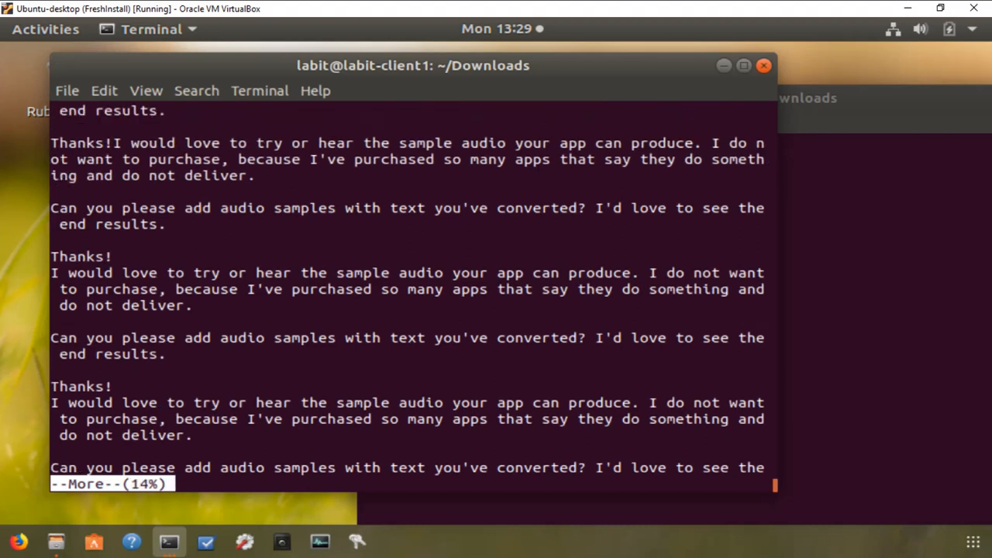
key("space")
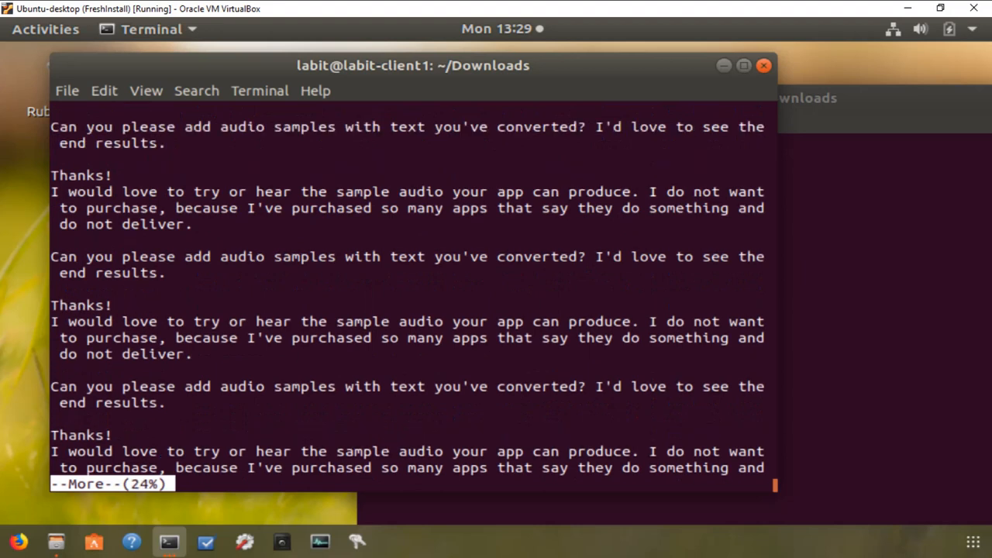
key("q")
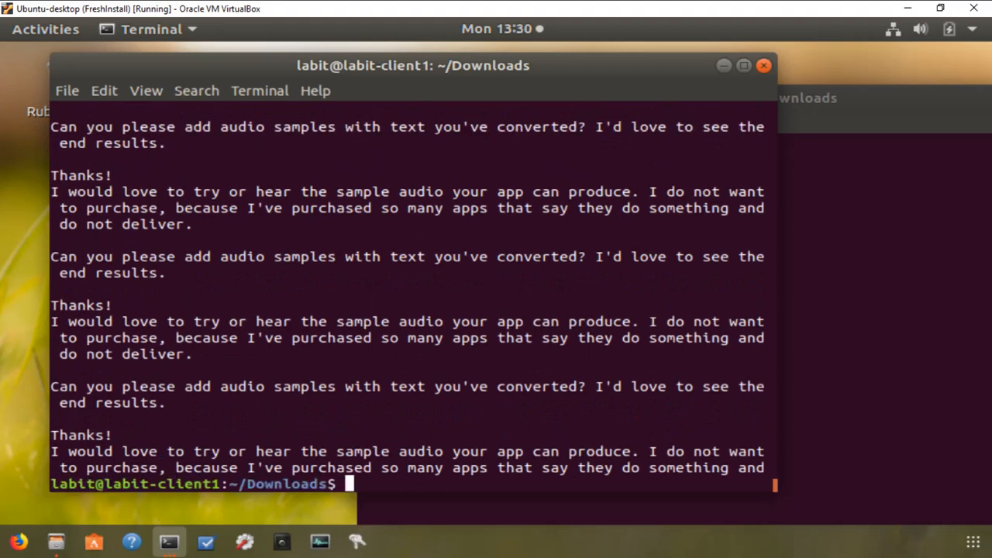
Run more --help to display more's usage summary and option list
type("more --help")
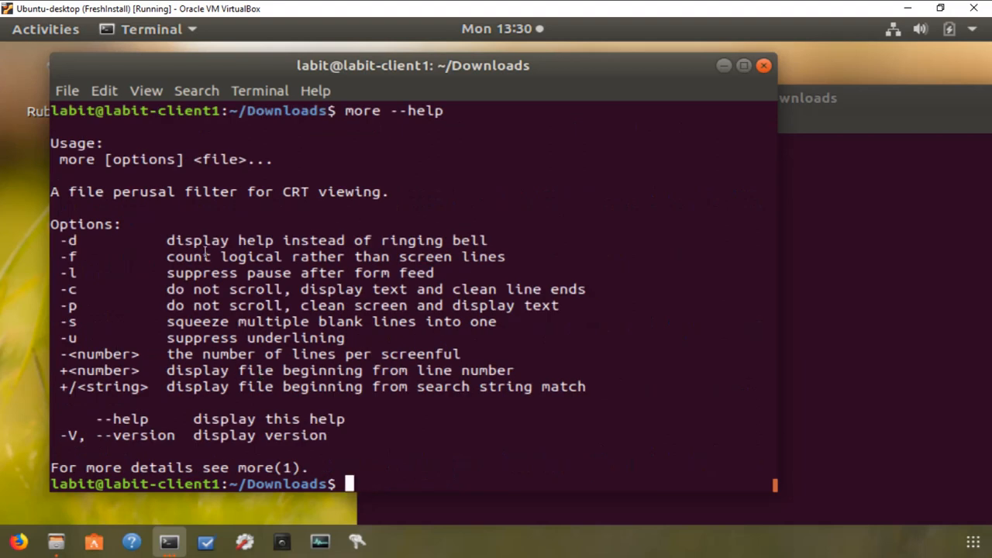
mouse_move(144, 167)
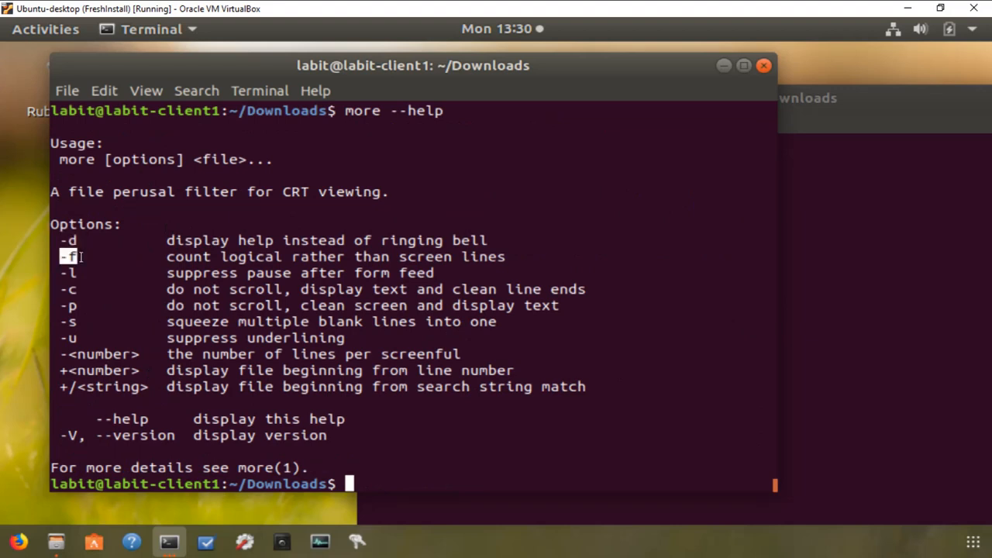
mouse_move(171, 260)
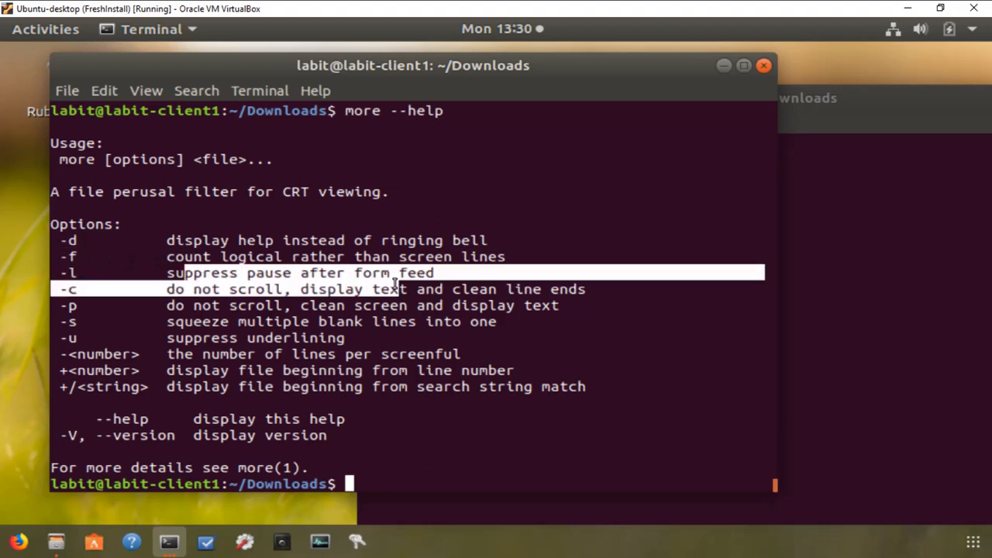
mouse_move(116, 357)
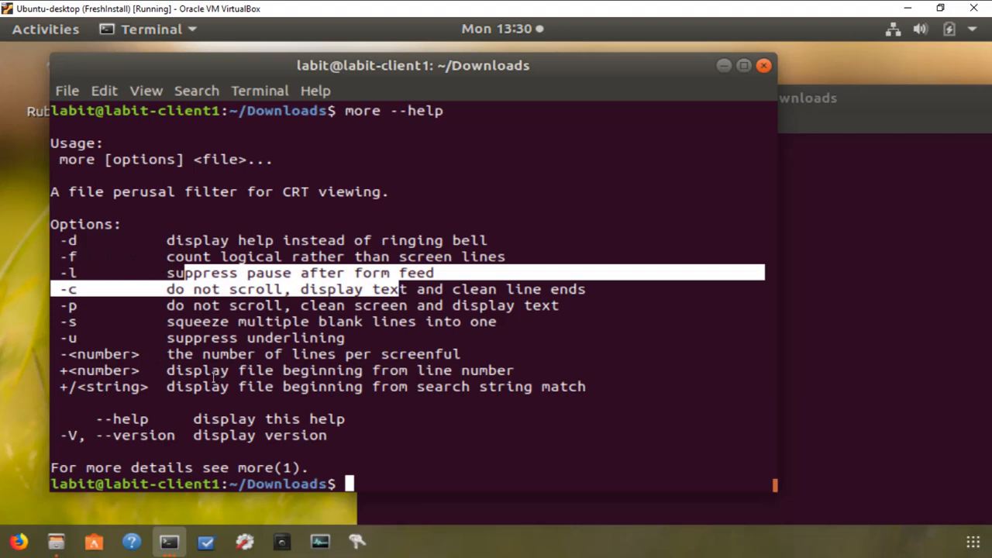
mouse_move(423, 380)
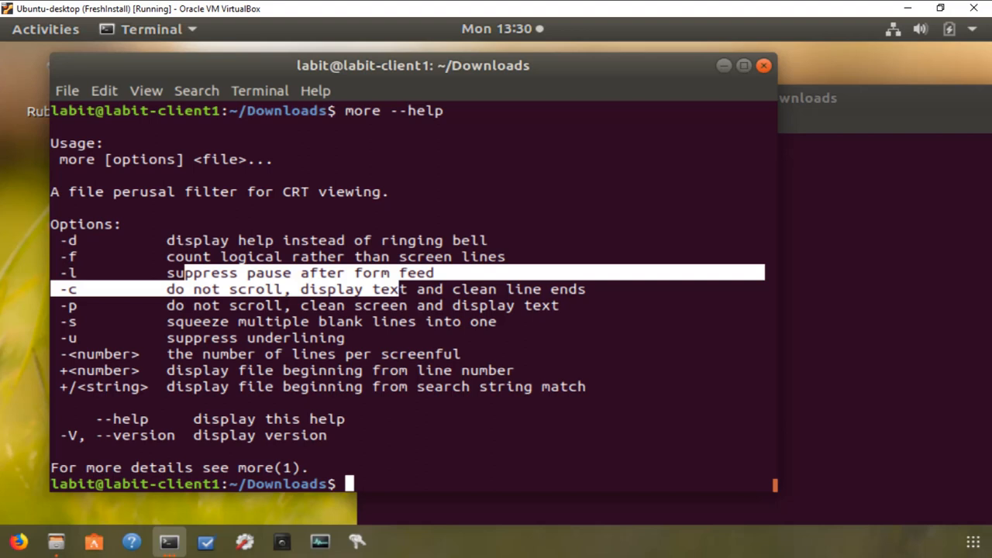
type("less")
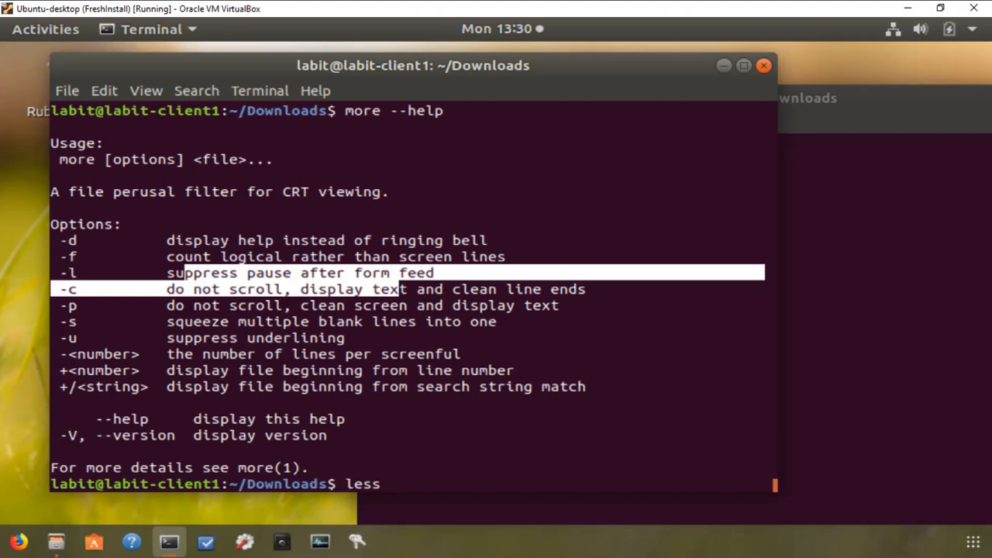
Open sample.txt in less and scroll down to the end of the file
type("sample.txt")
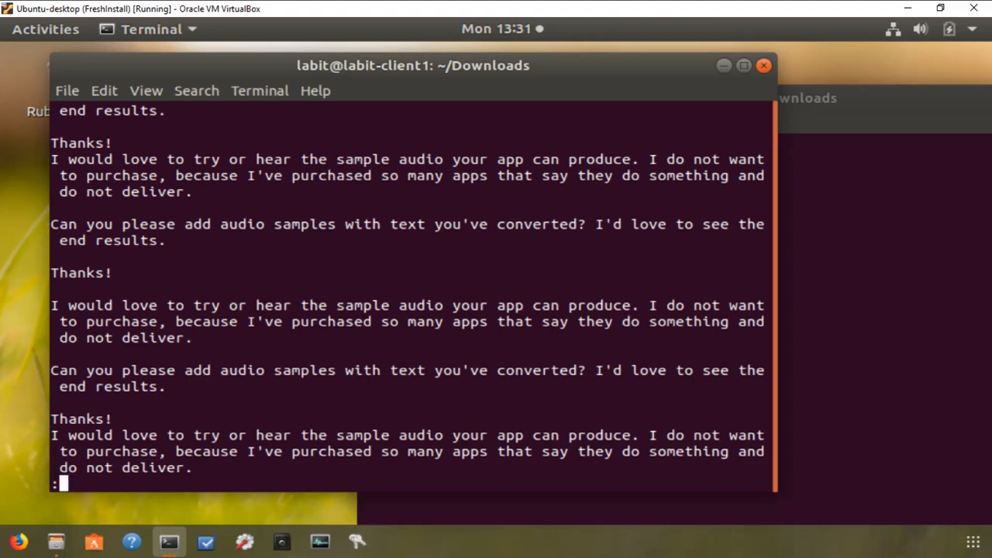
scroll("down", 3)
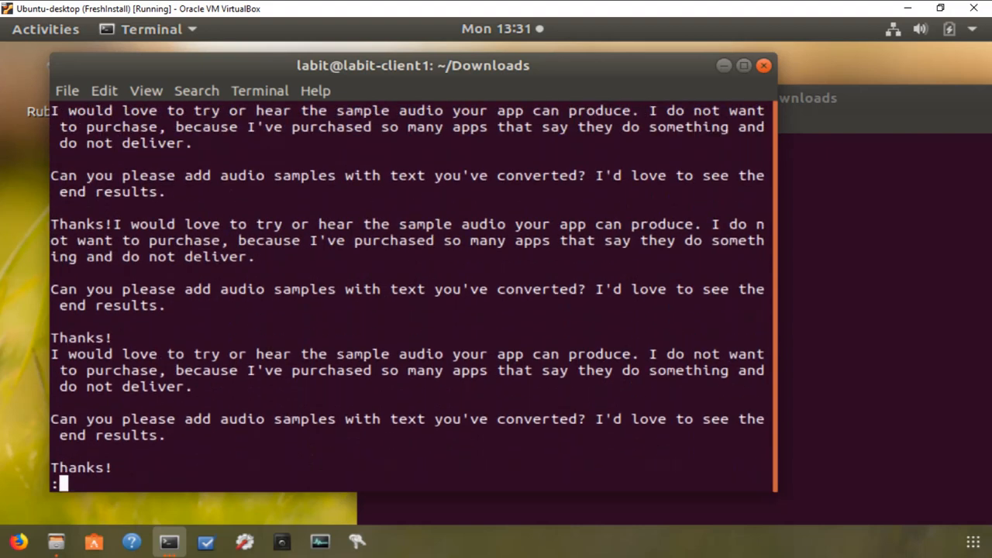
scroll("down", 3)
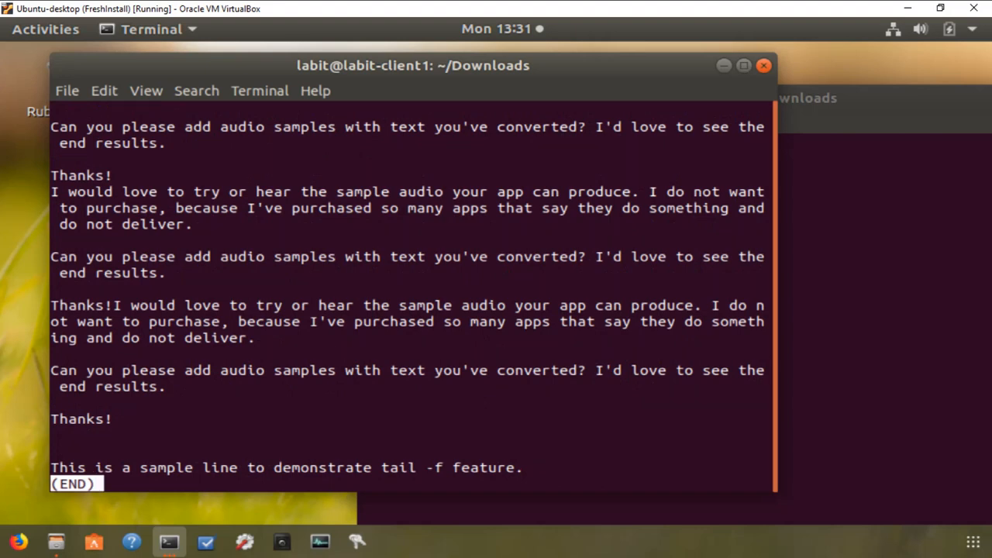
scroll("down", 3)
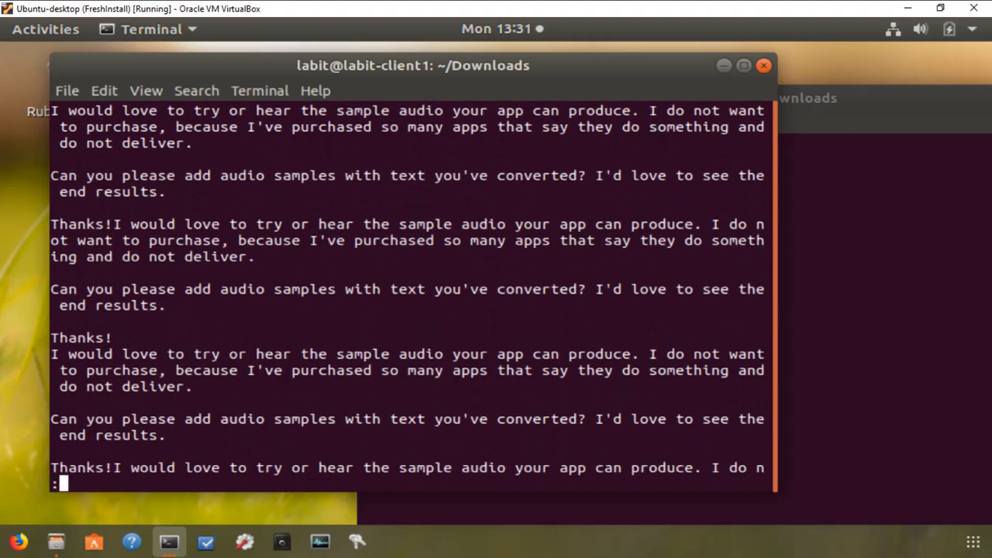
scroll("down", 3)
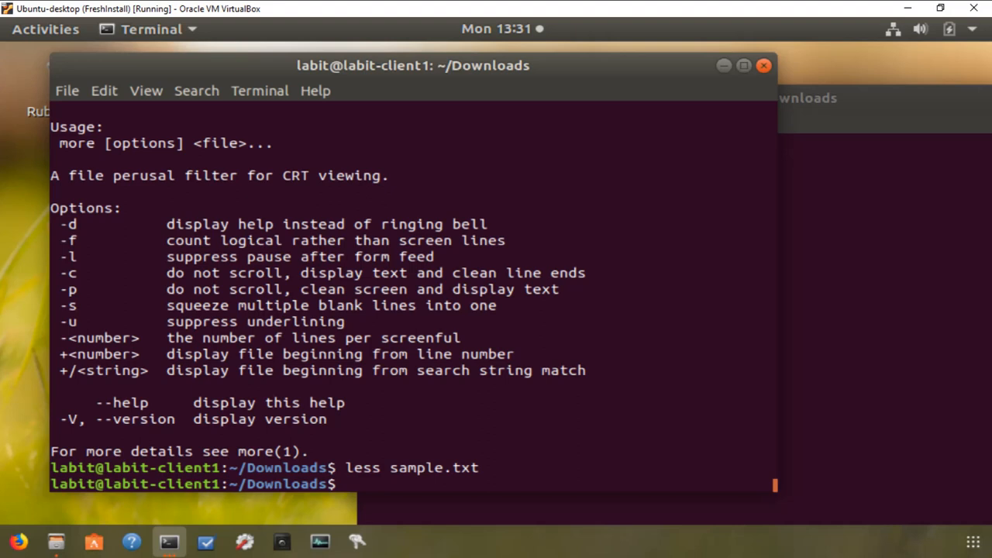
Run less --help to view the summary of less commands
type("less")
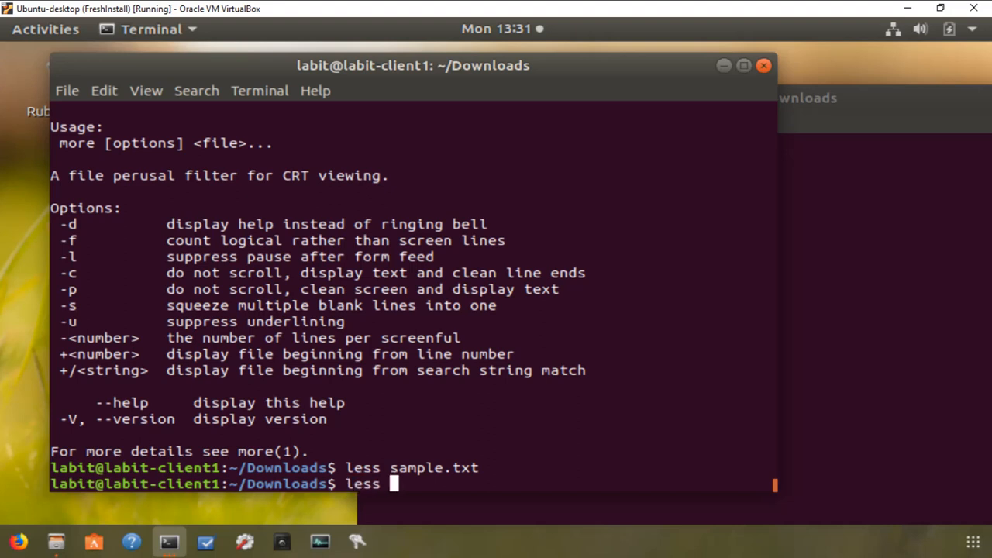
type("--help")
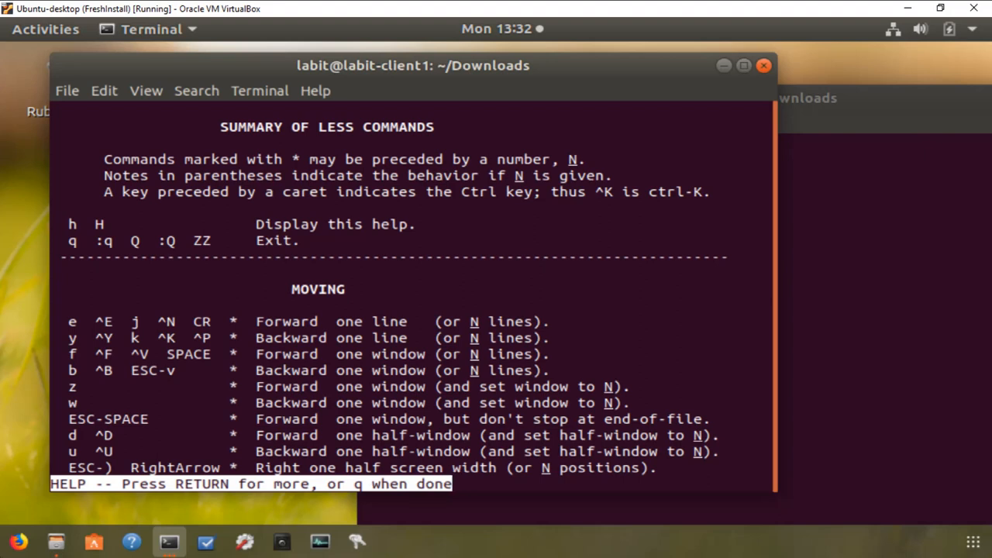
mouse_move(278, 341)
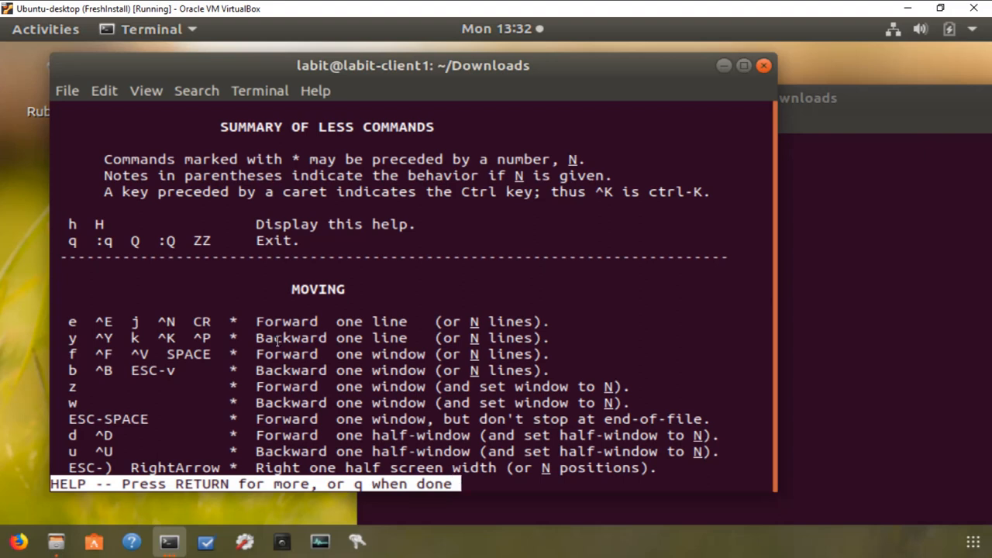
mouse_move(96, 367)
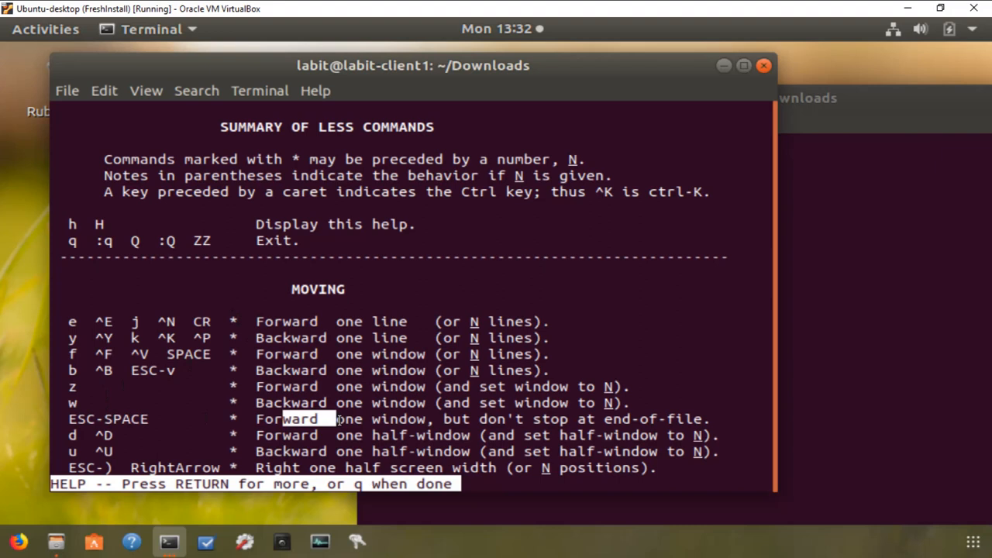
mouse_move(174, 420)
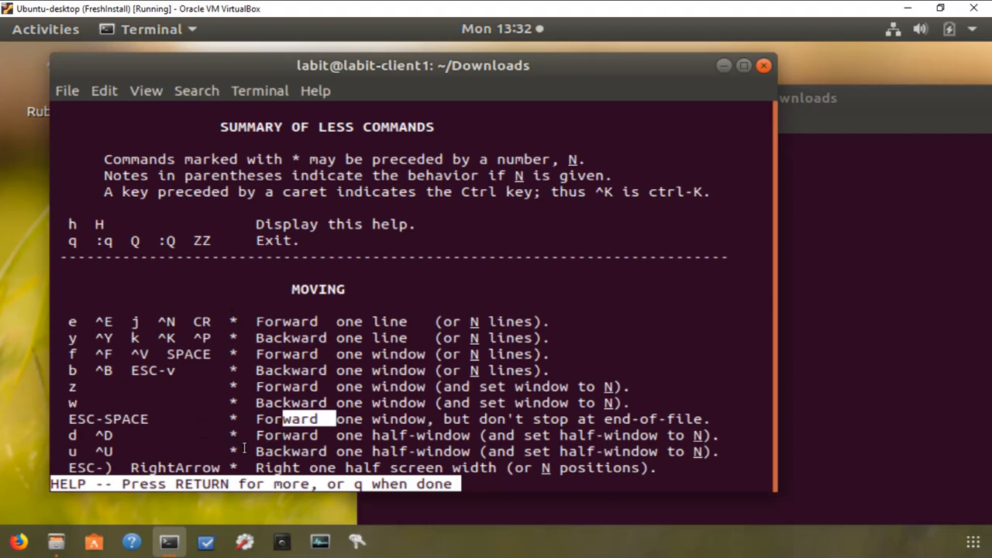
mouse_move(246, 448)
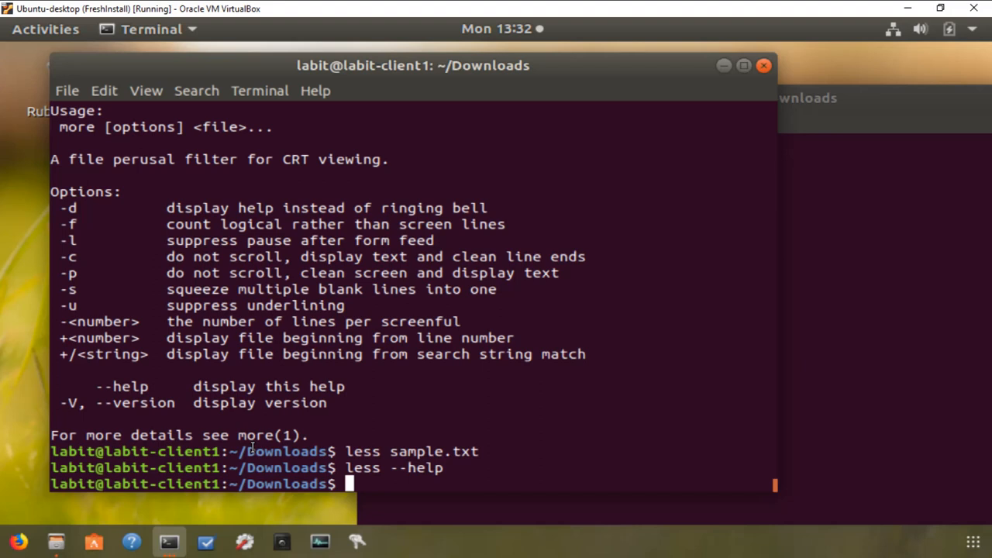
Print the whole of sample.txt to the terminal with cat
type("c")
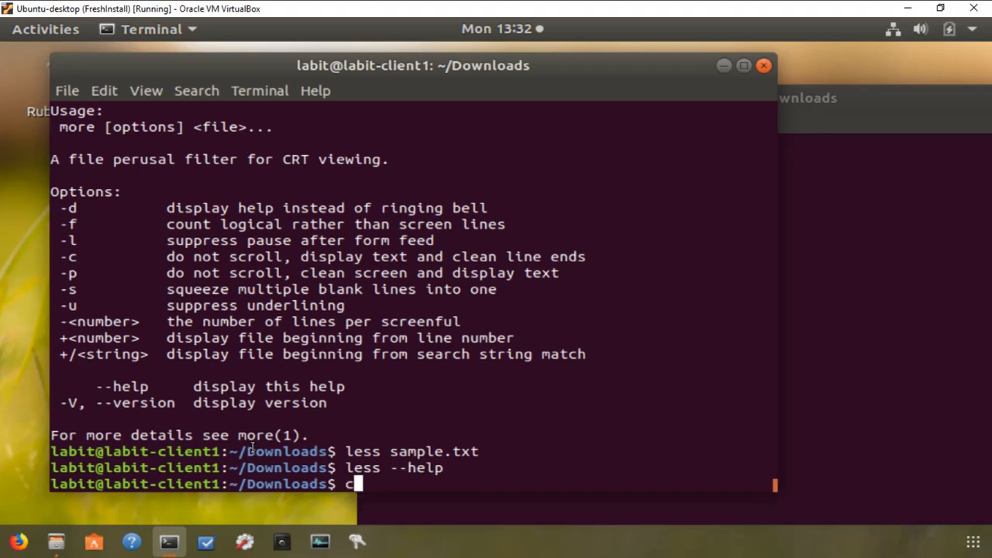
type("at")
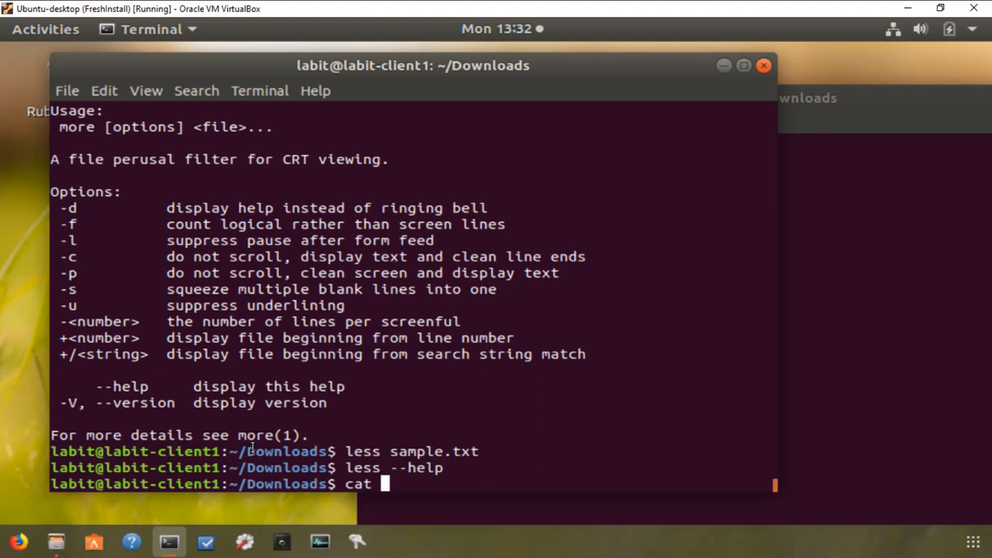
type("sample.txt")
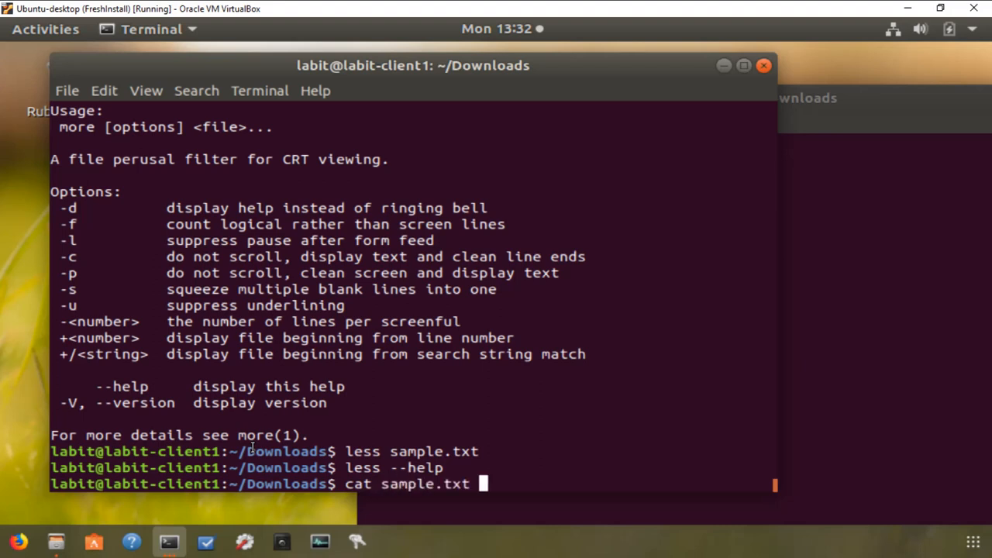
key("Return")
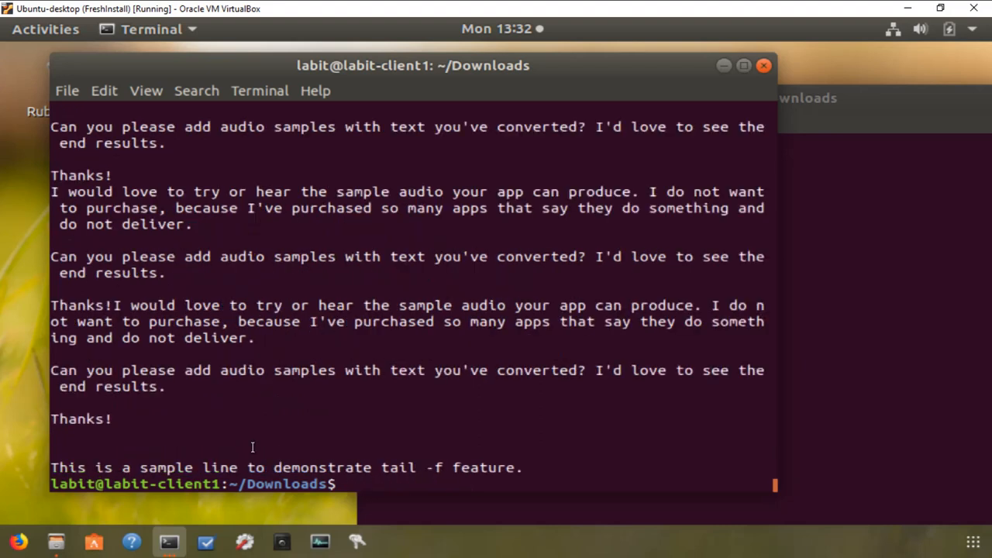
Scroll through the printed sample text and begin a new cat command
scroll("down", 3)
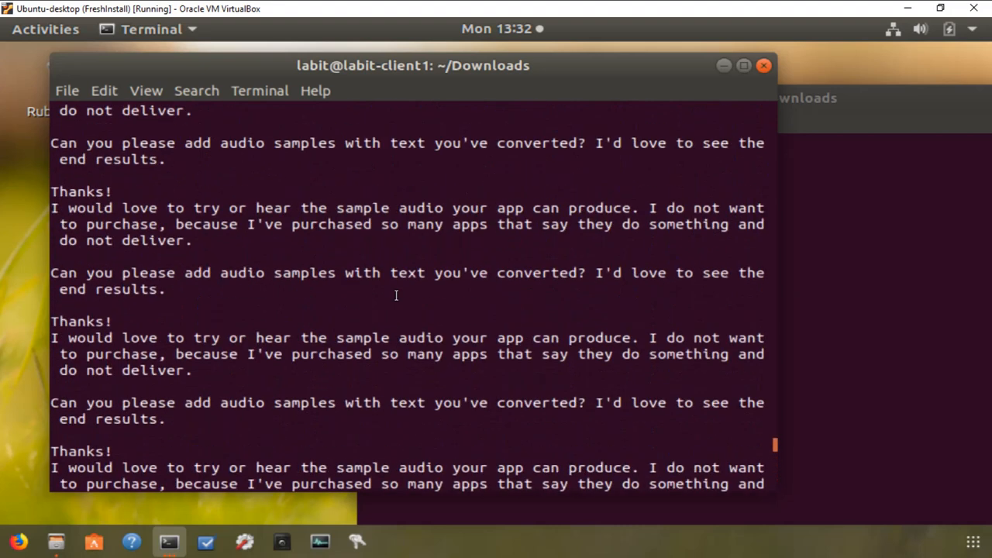
scroll("down", 3)
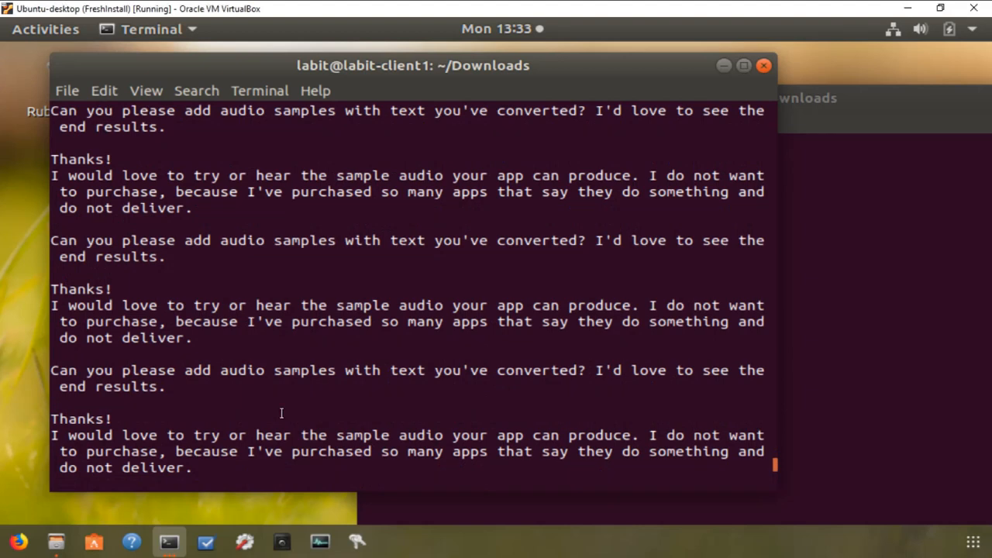
scroll("down", 3)
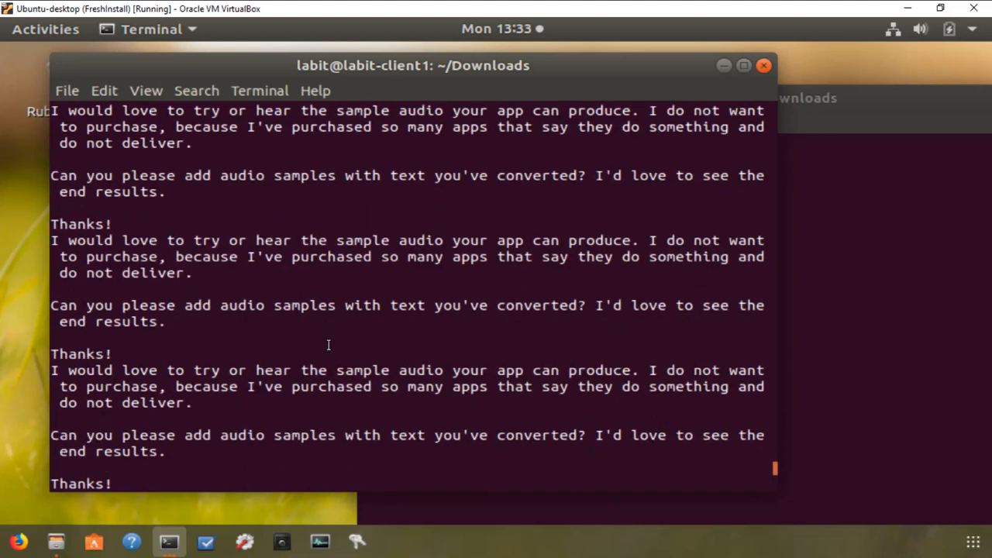
type("cat >")
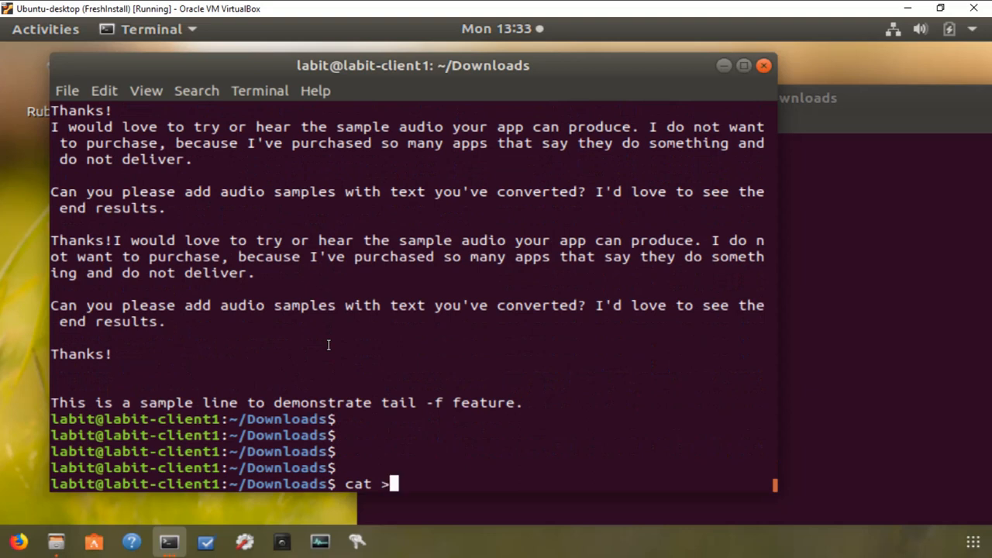
Write a sentence about creating files into sample1.txt with cat >, then cat it
type("a")
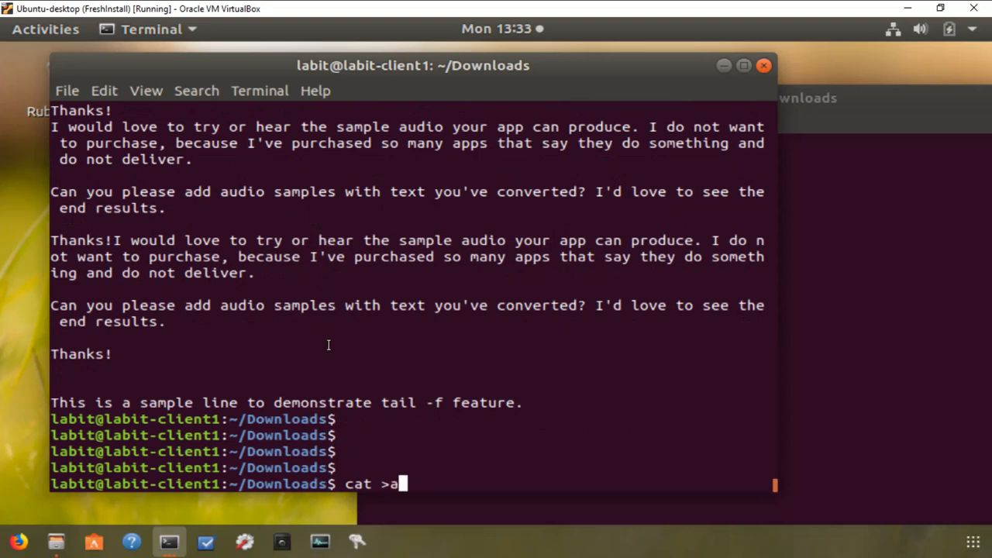
type("sample")
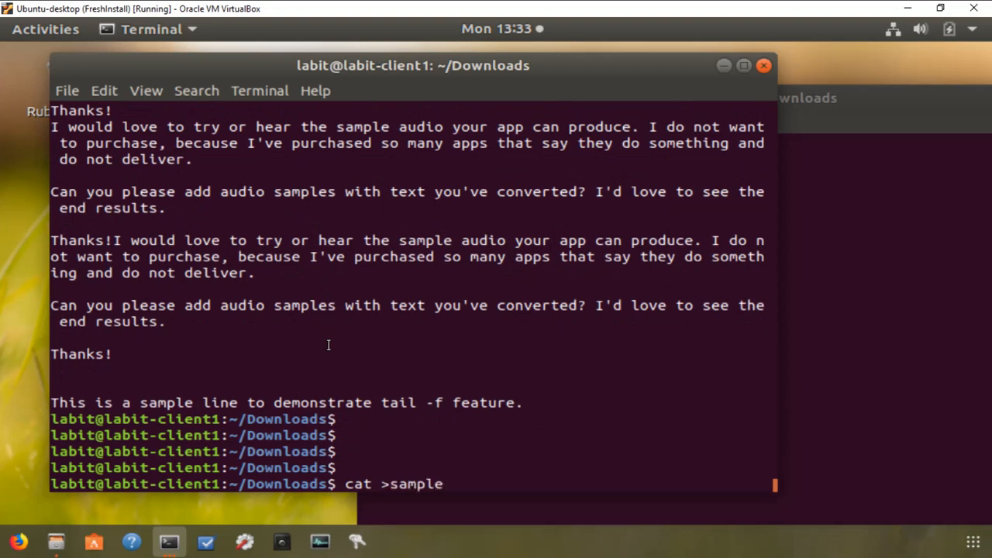
type("1.txt")
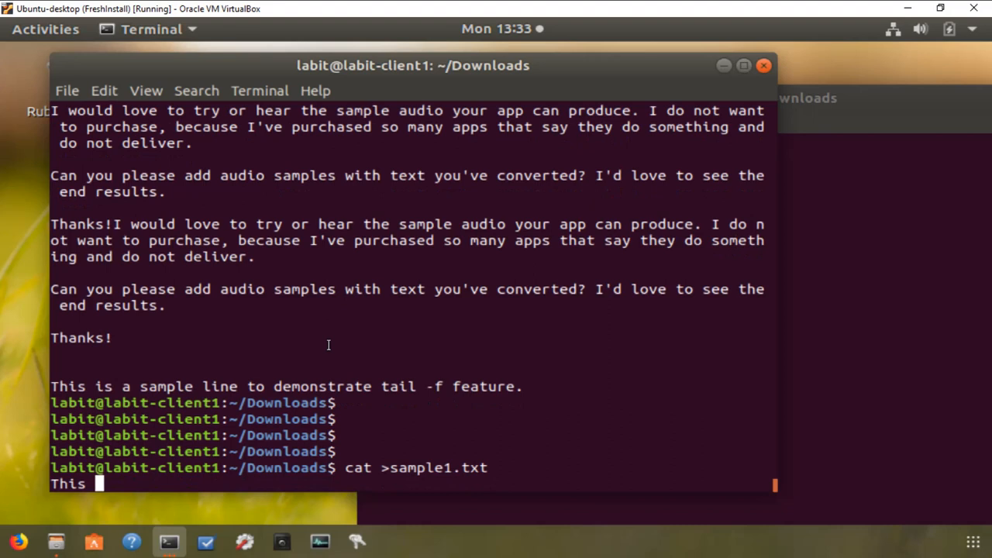
type("is a sp")
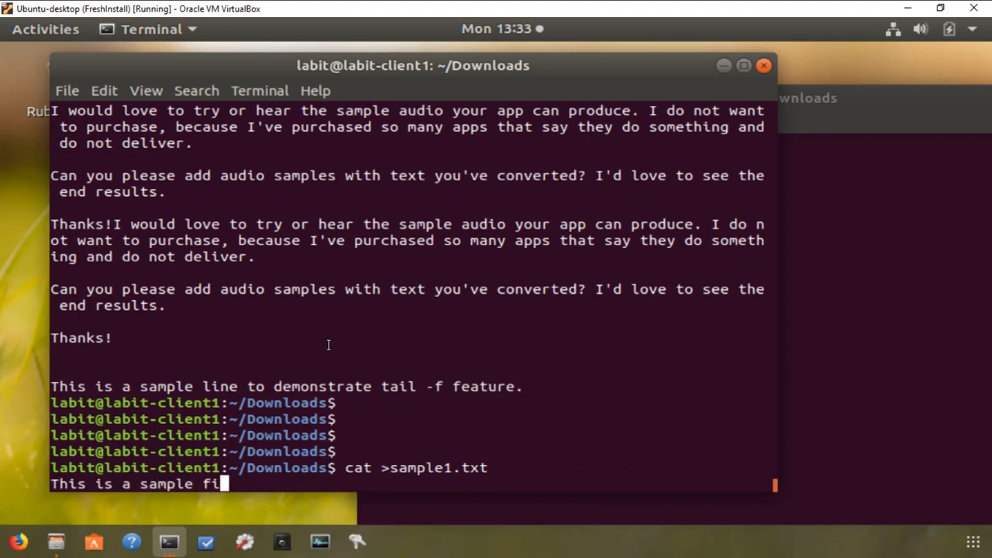
type("le to demos")
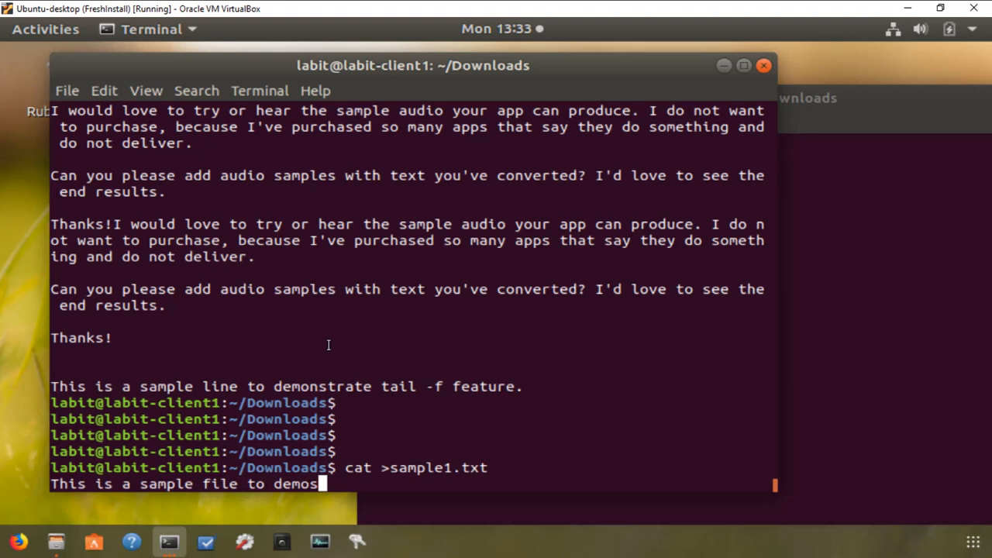
type("trate")
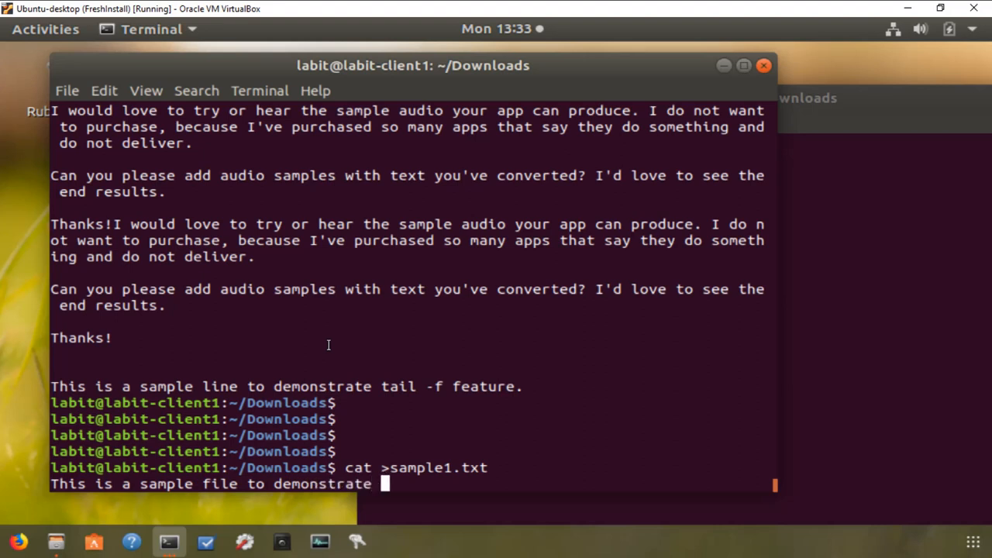
type("creatur")
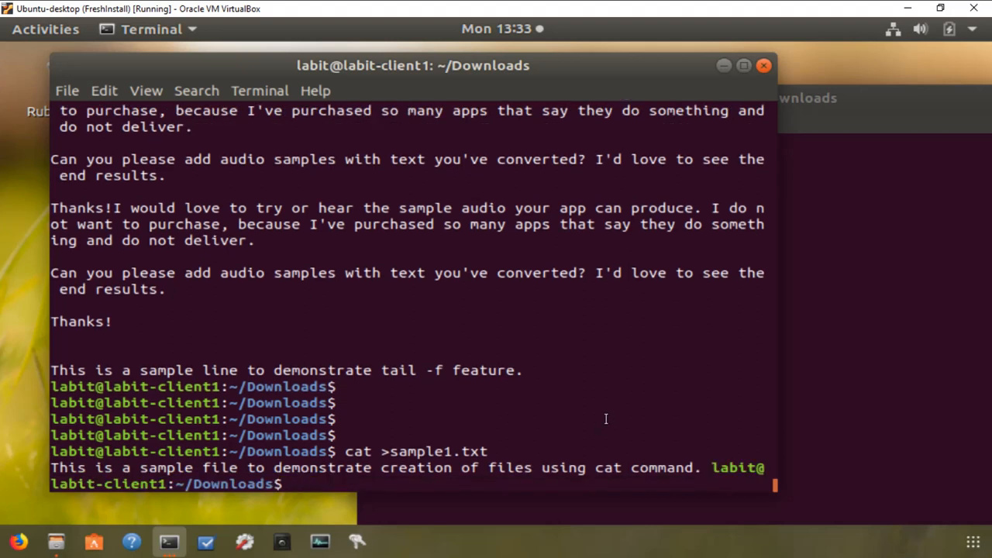
type("cat sample")
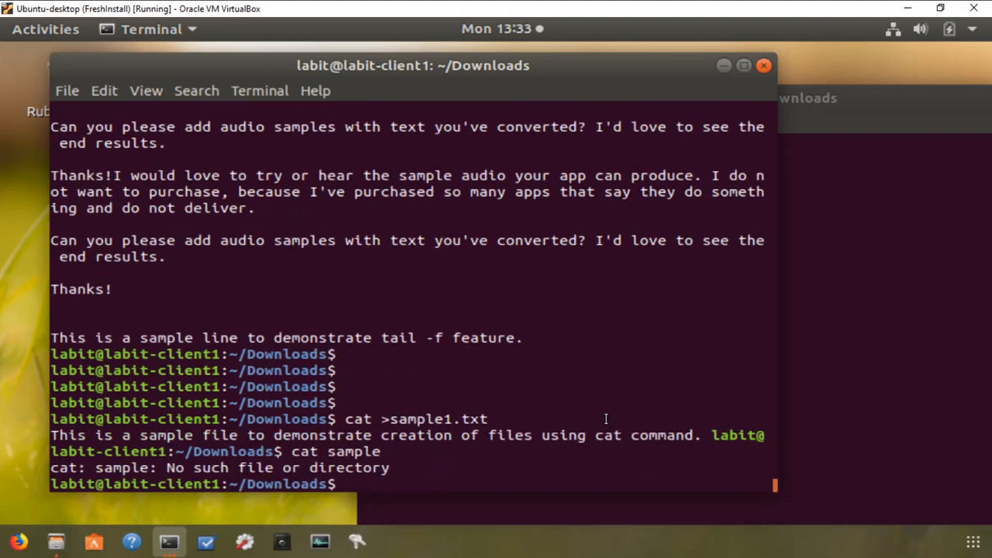
type("cat sample1.txt")
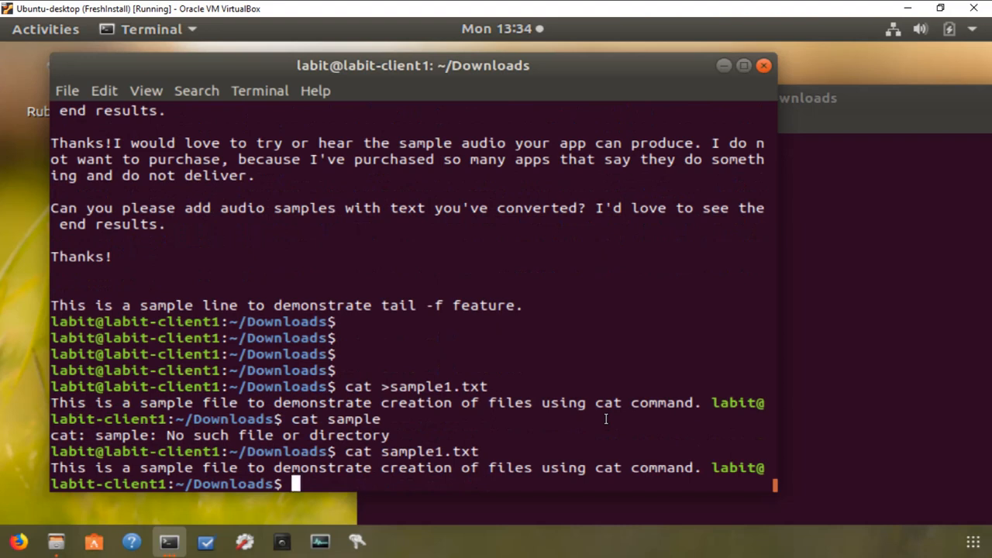
Show cat --help and highlight the -n (--number) option in its list
type("cat")
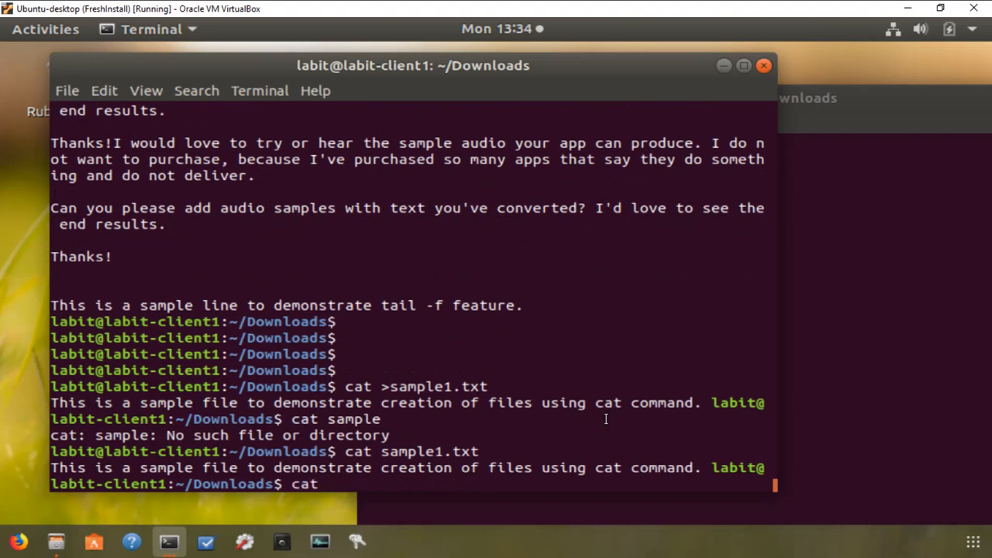
key("Return")
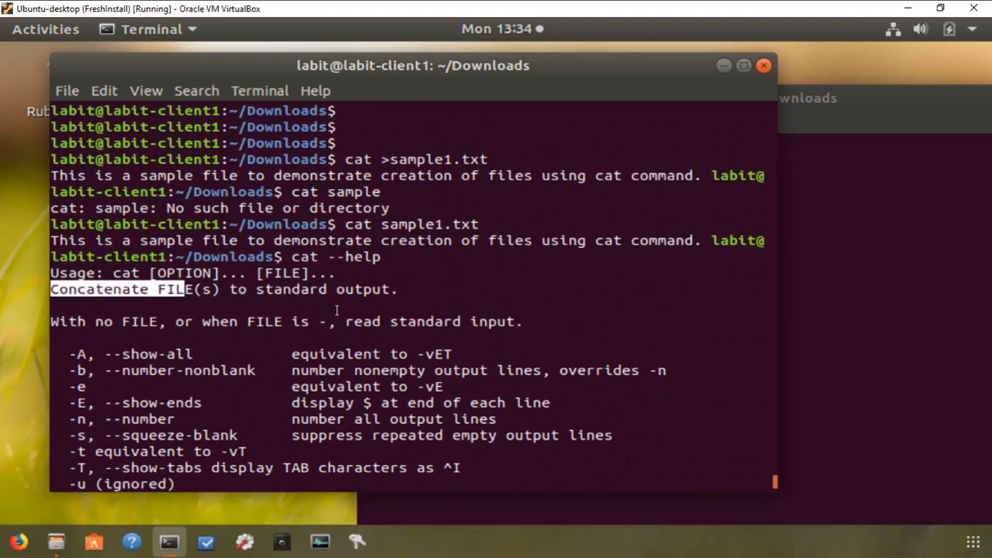
scroll("down", 3)
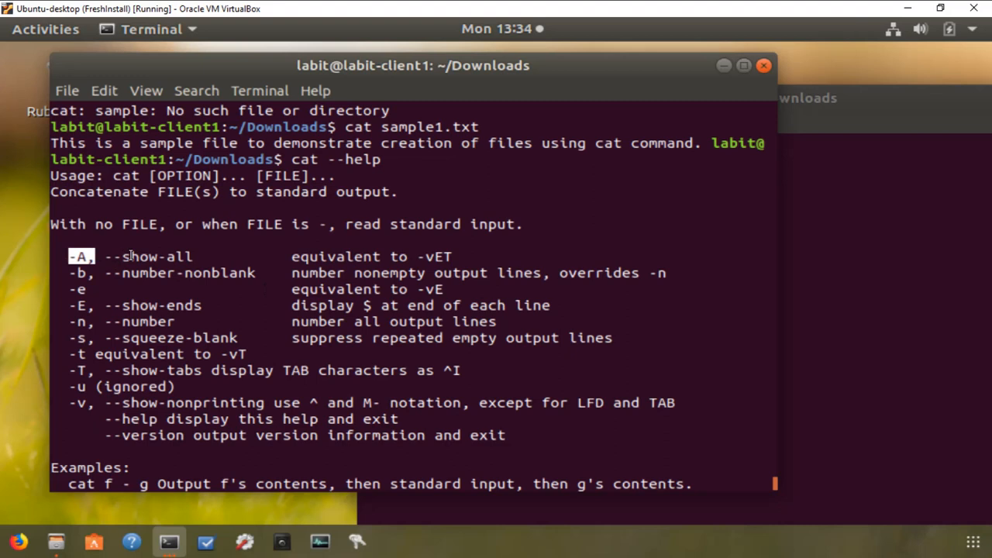
double_click(157, 257)
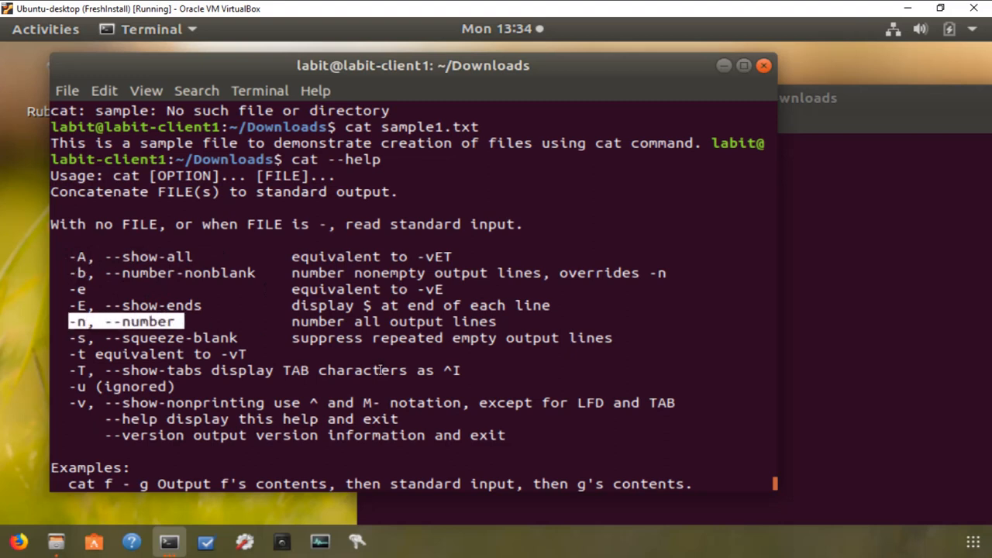
scroll("down", 3)
type("cat -n sample")
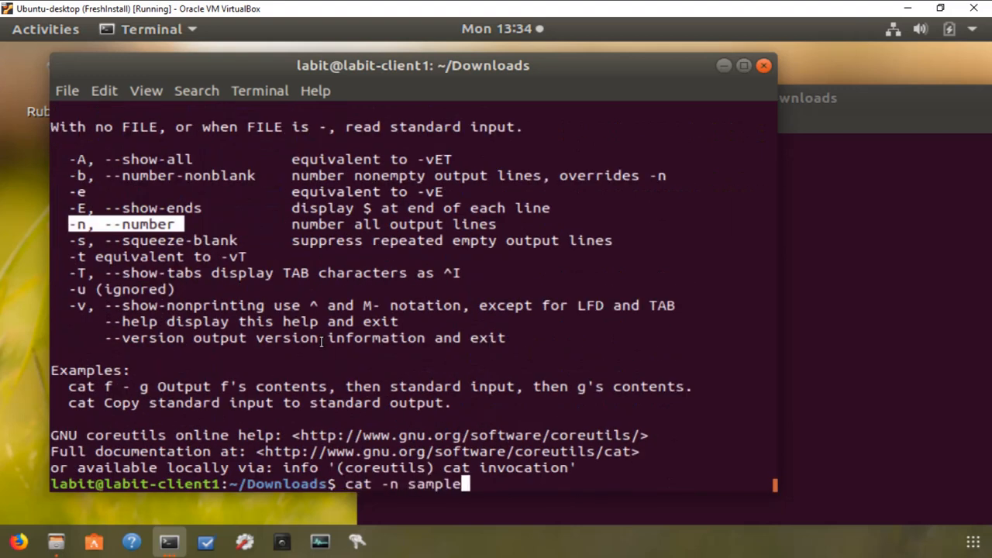
Print sample.txt with cat -n, numbering lines through 297
type(".txt")
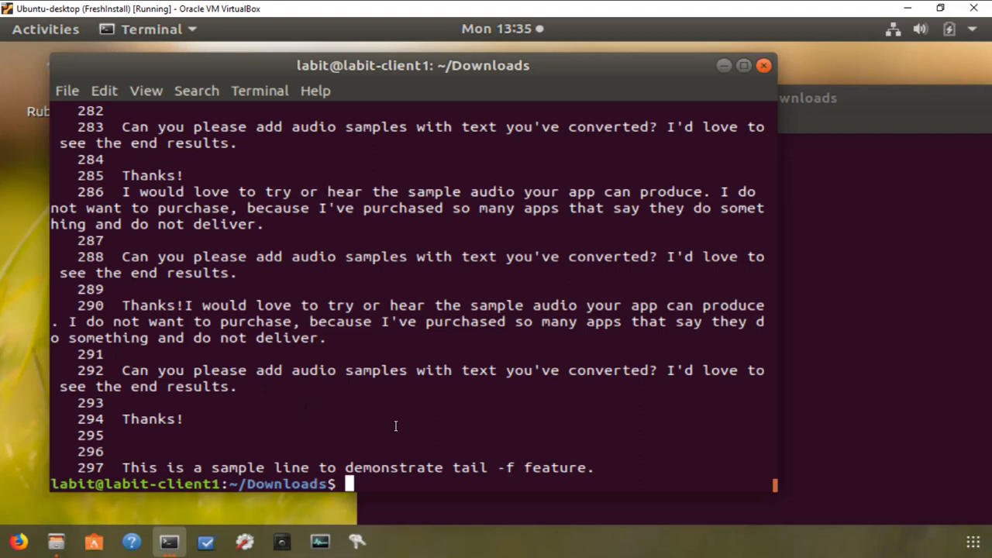
type("cat")
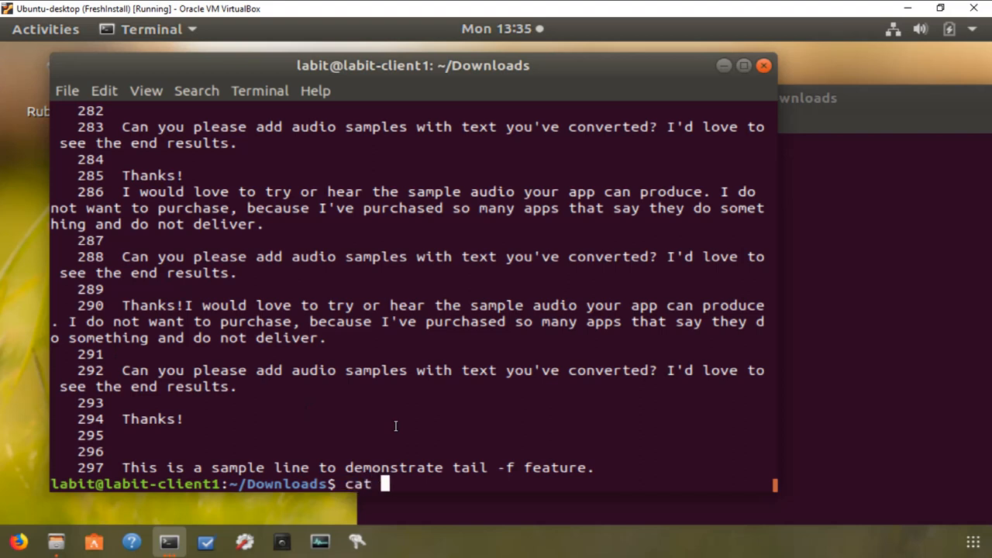
Run cat sample.txt sample1.txt to print both files in sequence
type("sample")
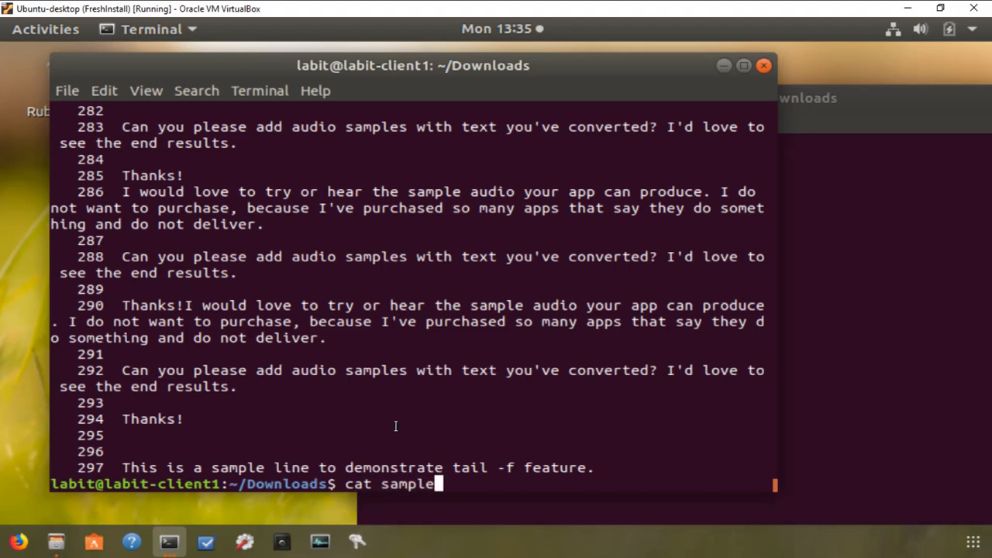
type(".txt sa")
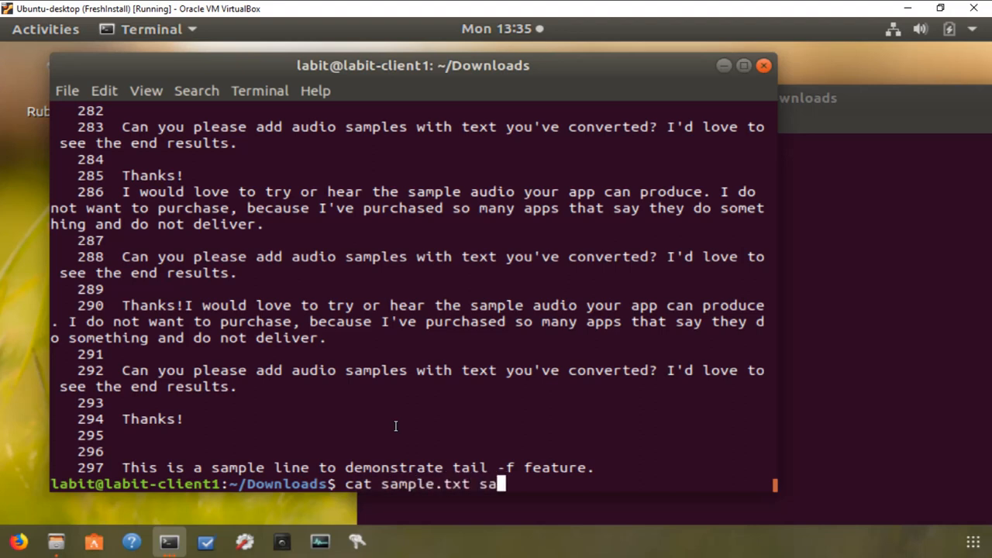
type("mple1.txt")
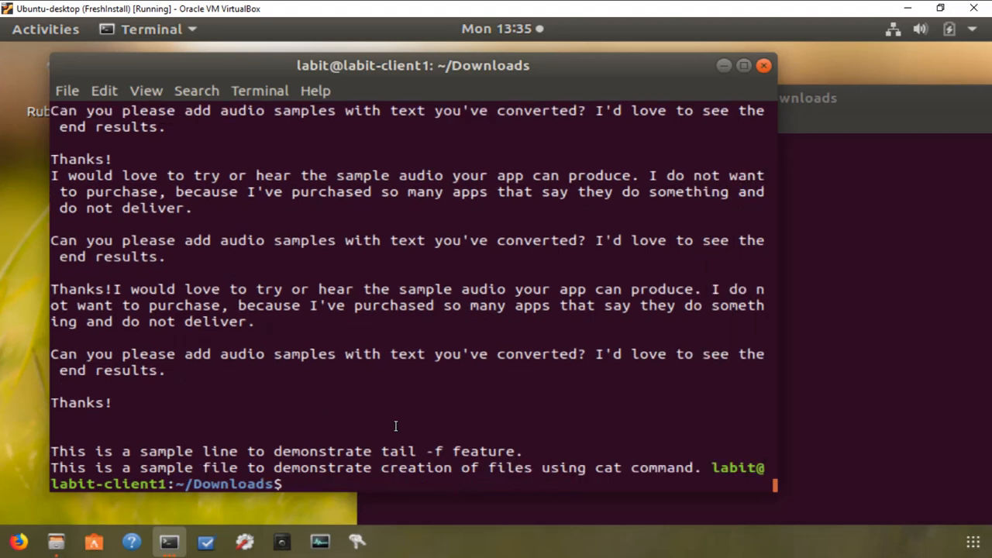
mouse_move(518, 455)
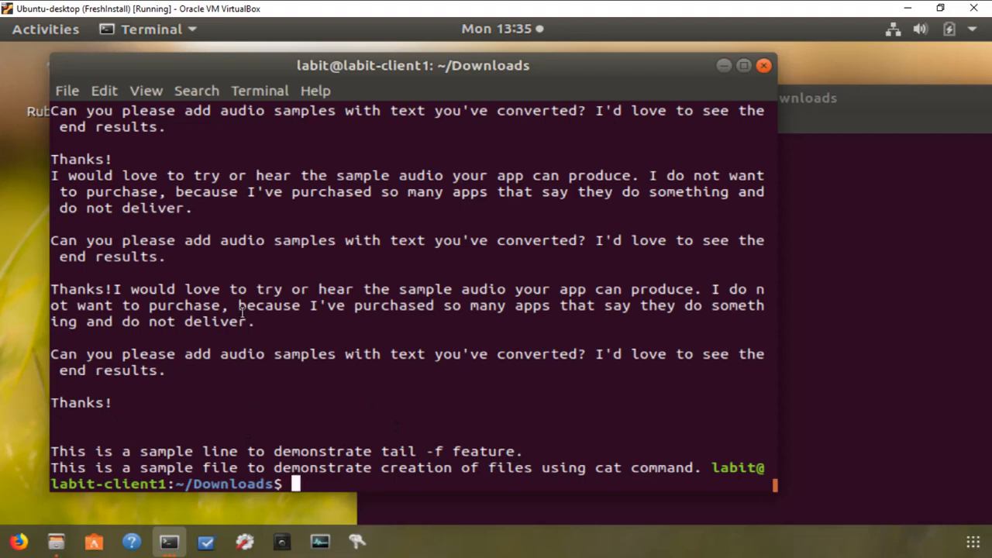
mouse_move(525, 453)
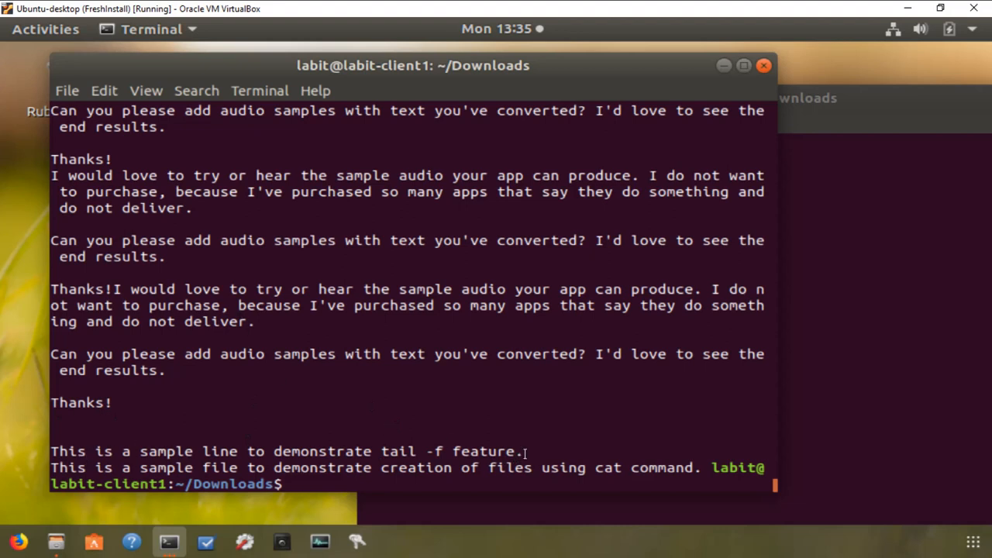